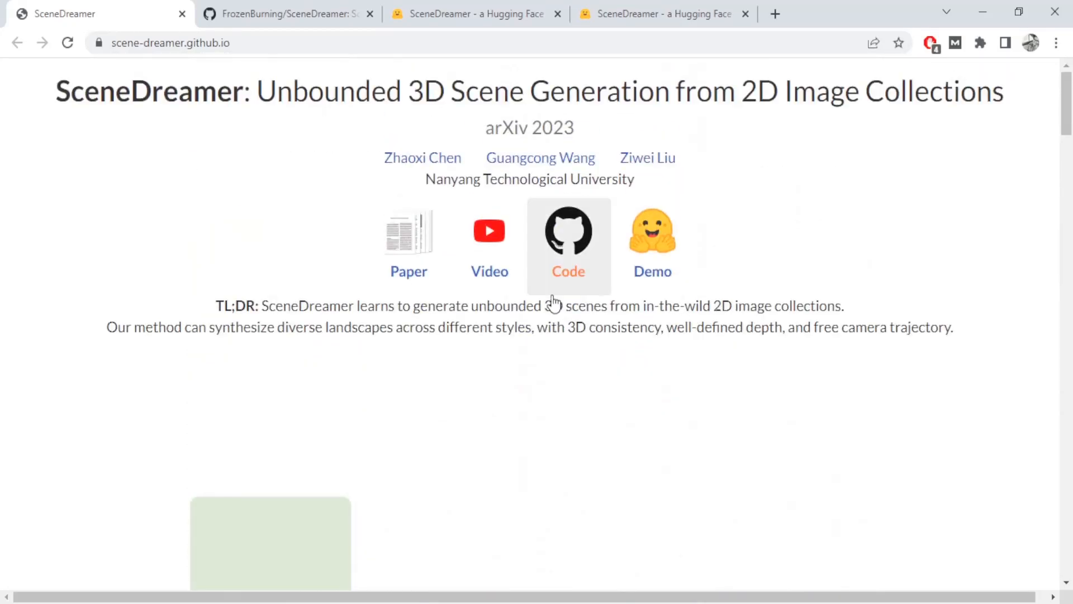
Watch the teaser video under the TL;DR, pausing on the scene montage and resuming playback
scroll(down, 3)
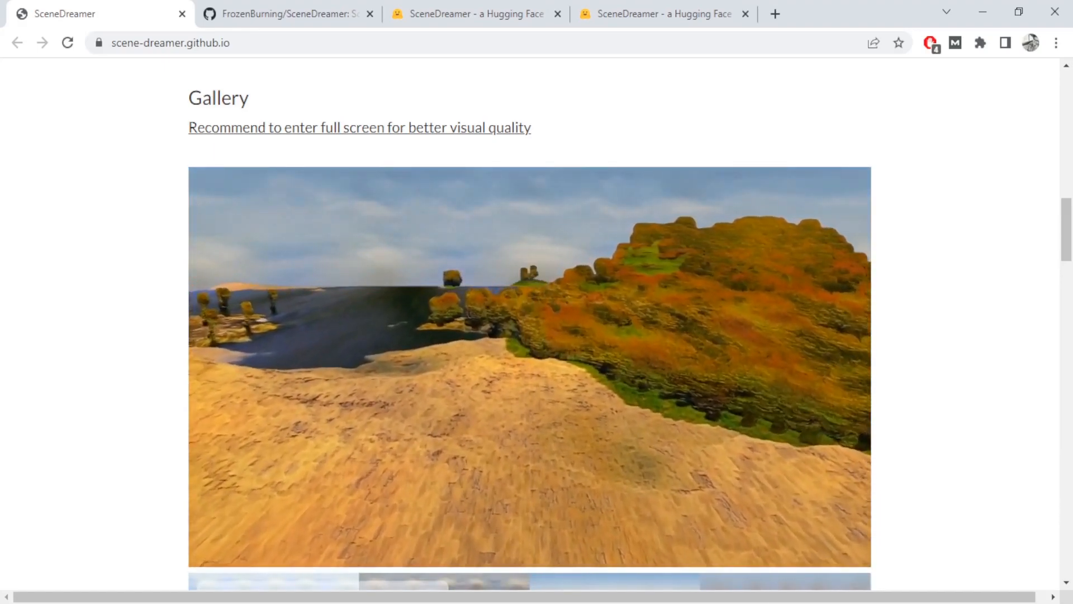
scroll(up, 3)
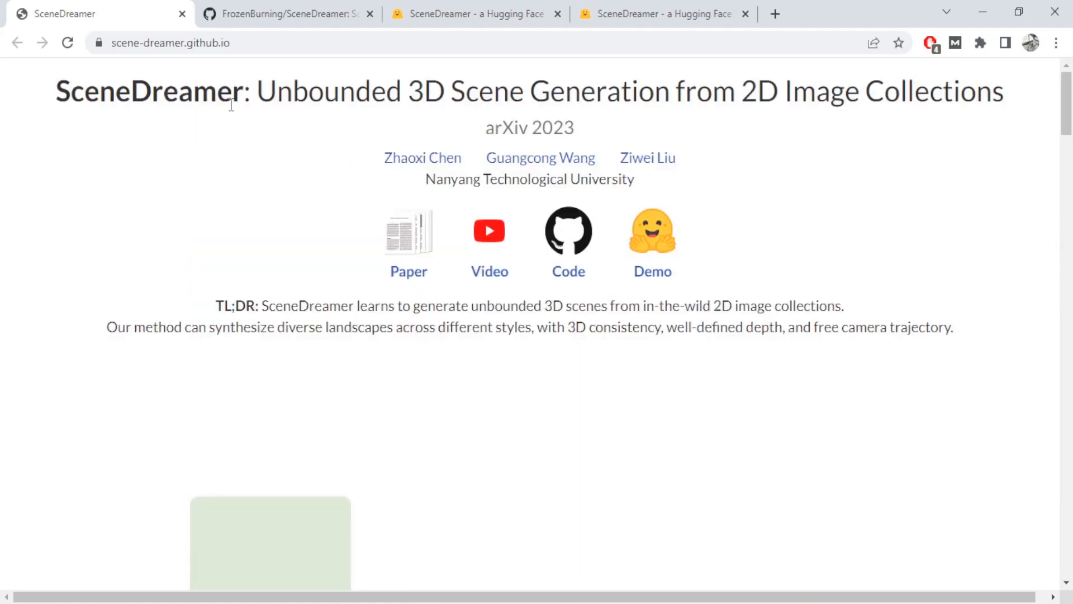
mouse_move(292, 133)
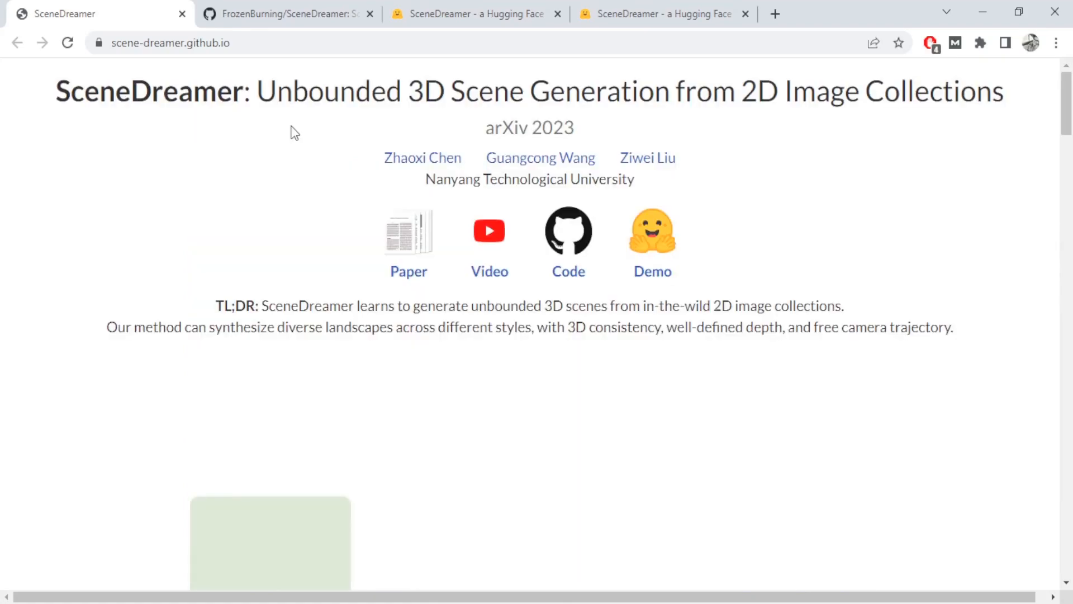
mouse_move(929, 140)
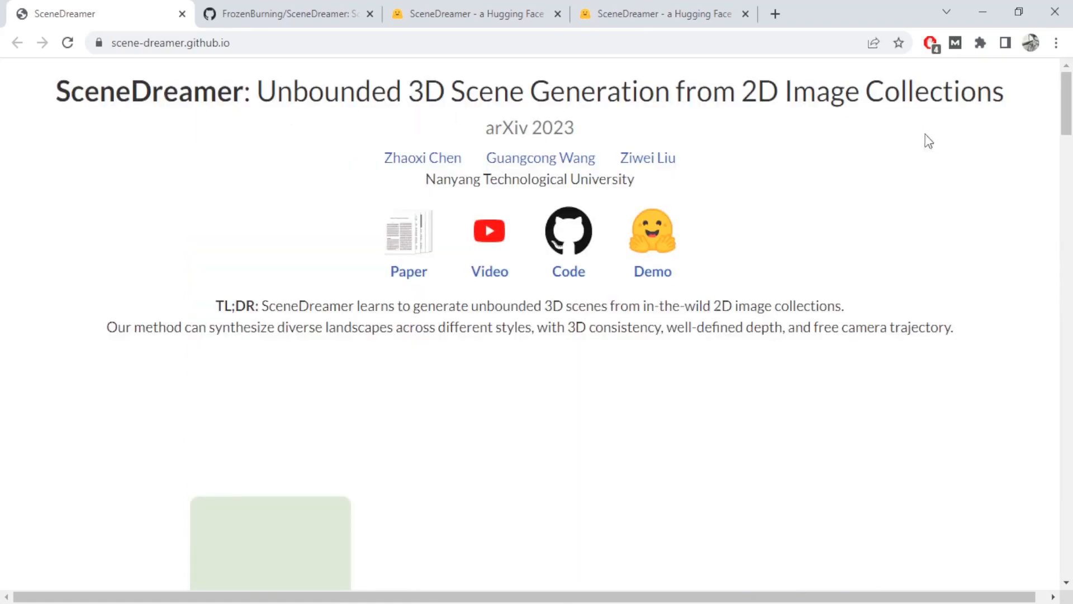
scroll(down, 3)
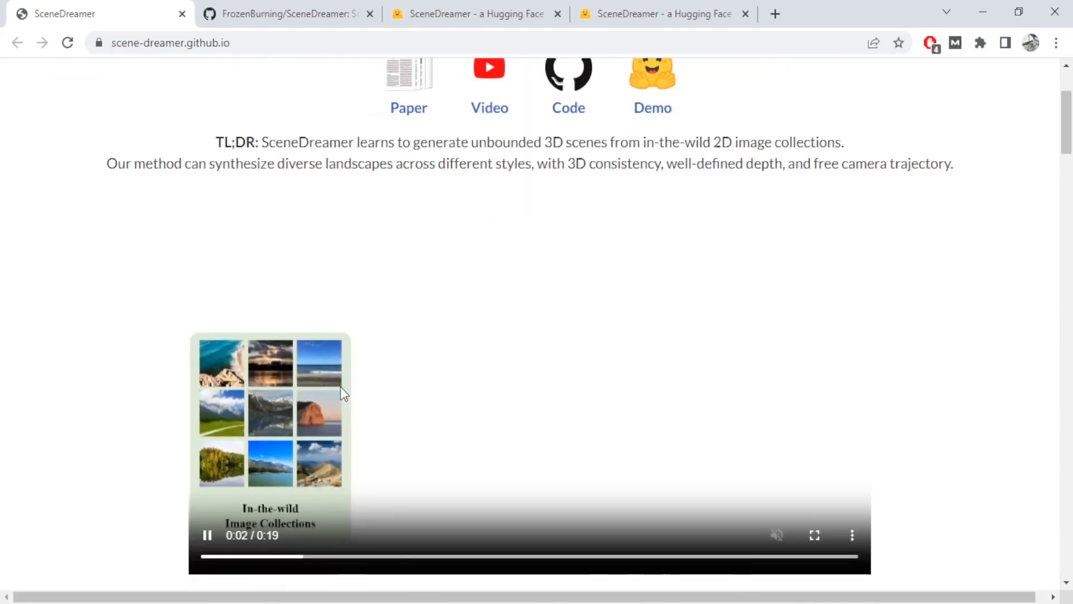
mouse_move(259, 413)
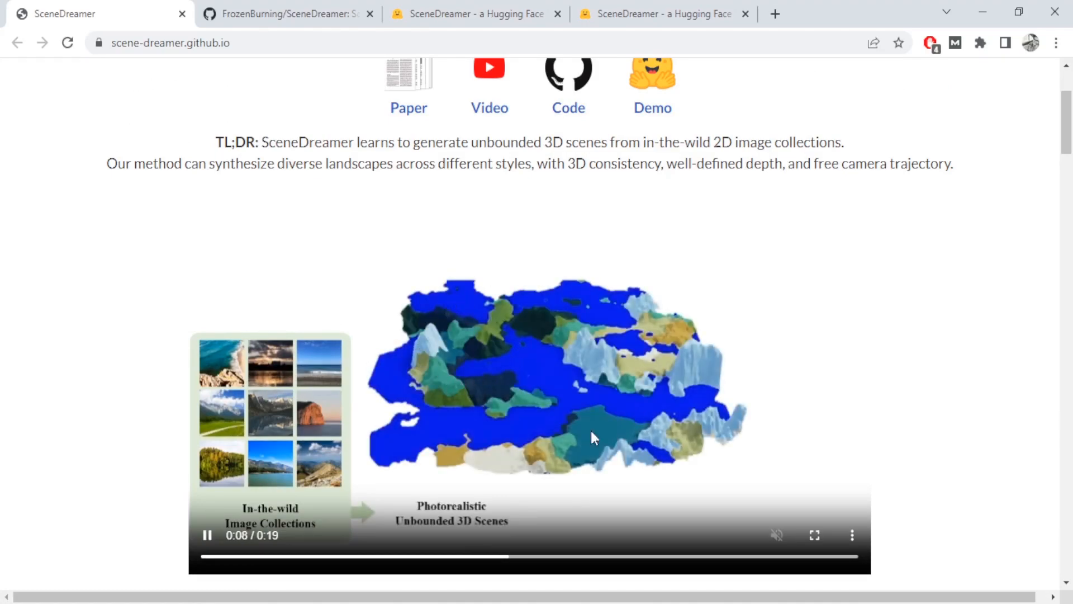
mouse_move(482, 413)
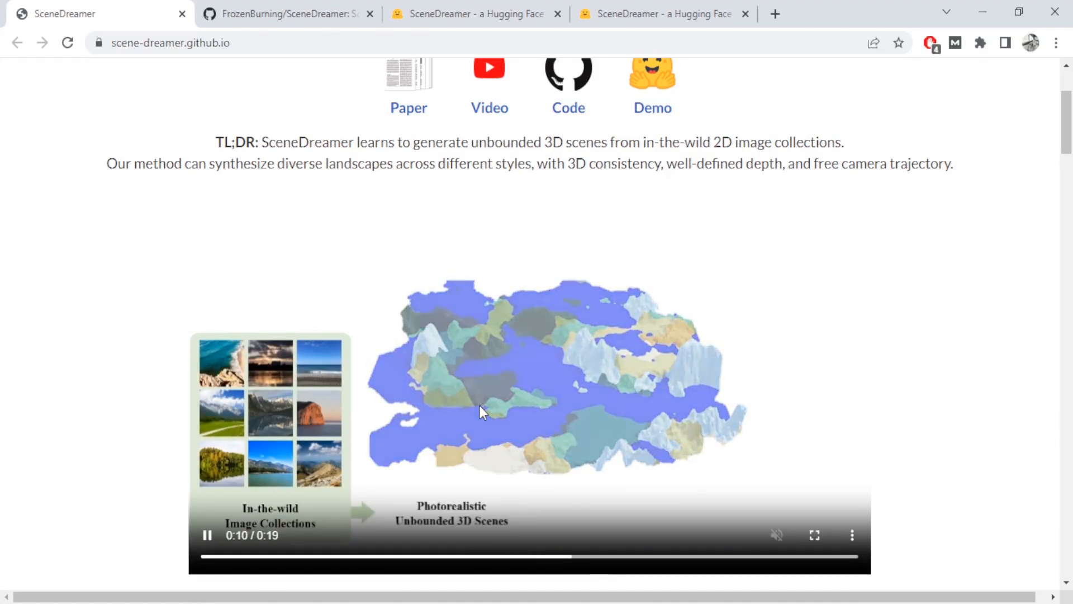
click(206, 534)
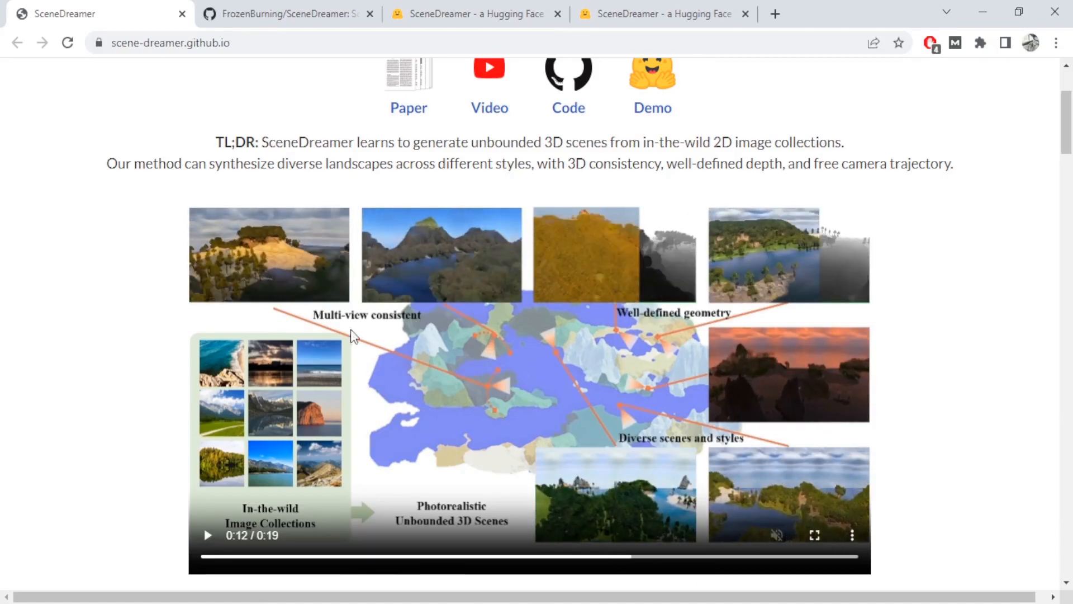
mouse_move(533, 259)
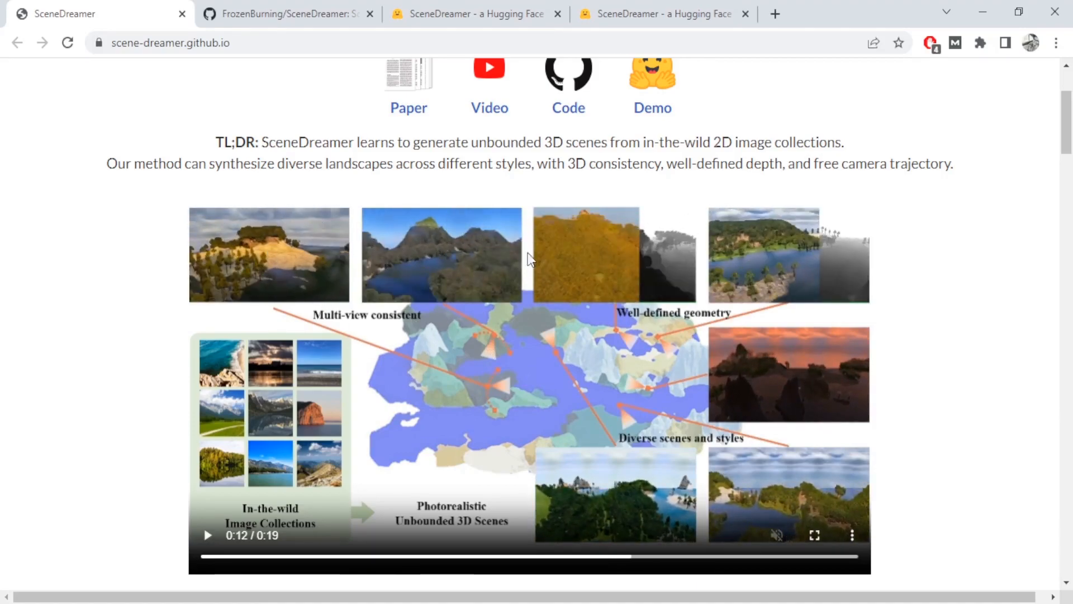
mouse_move(271, 408)
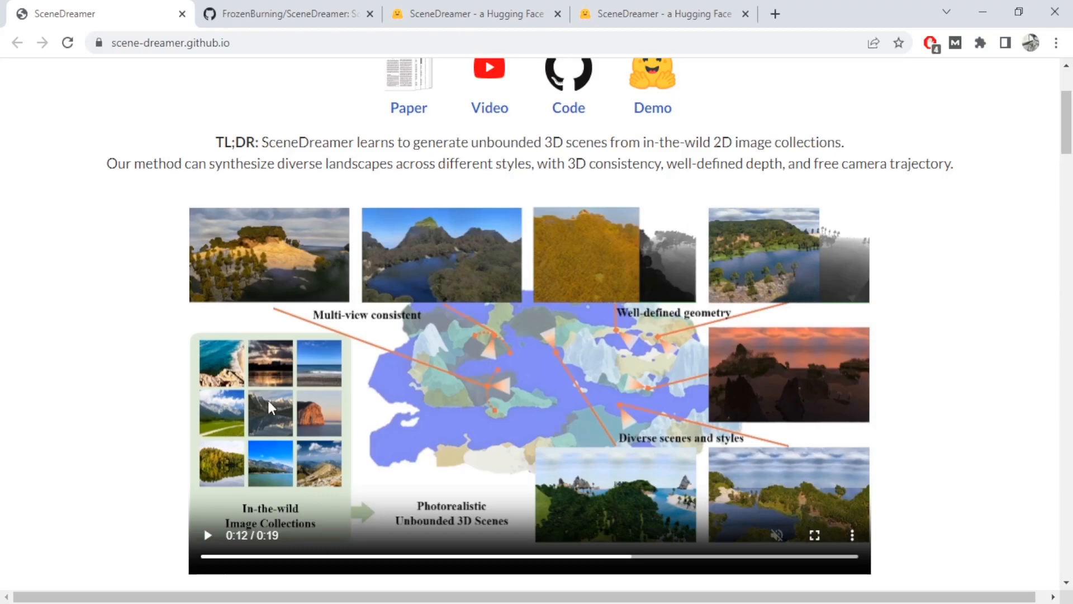
mouse_move(563, 252)
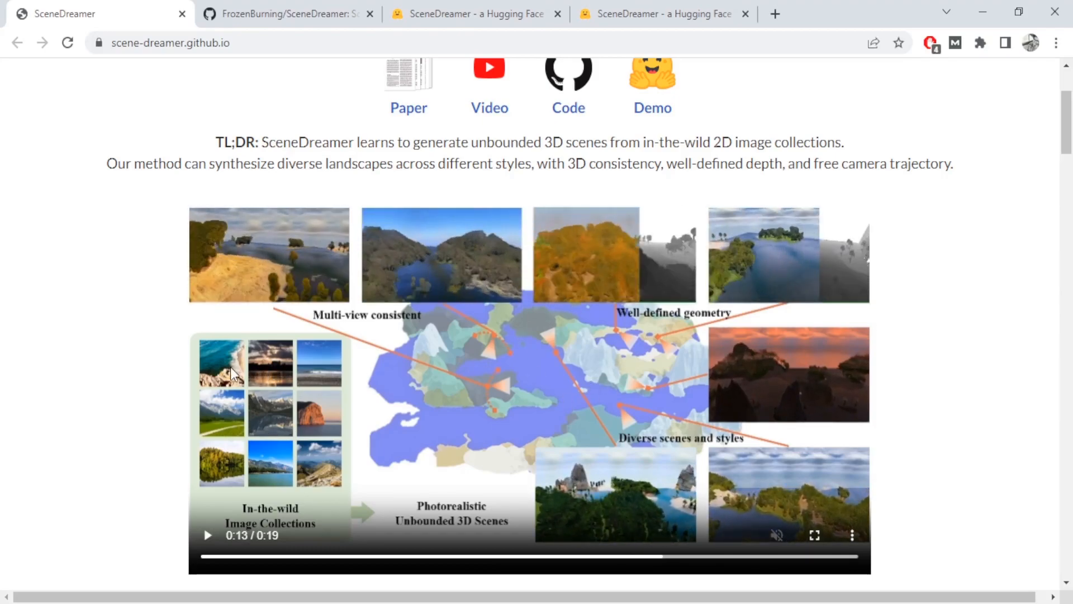
mouse_move(228, 365)
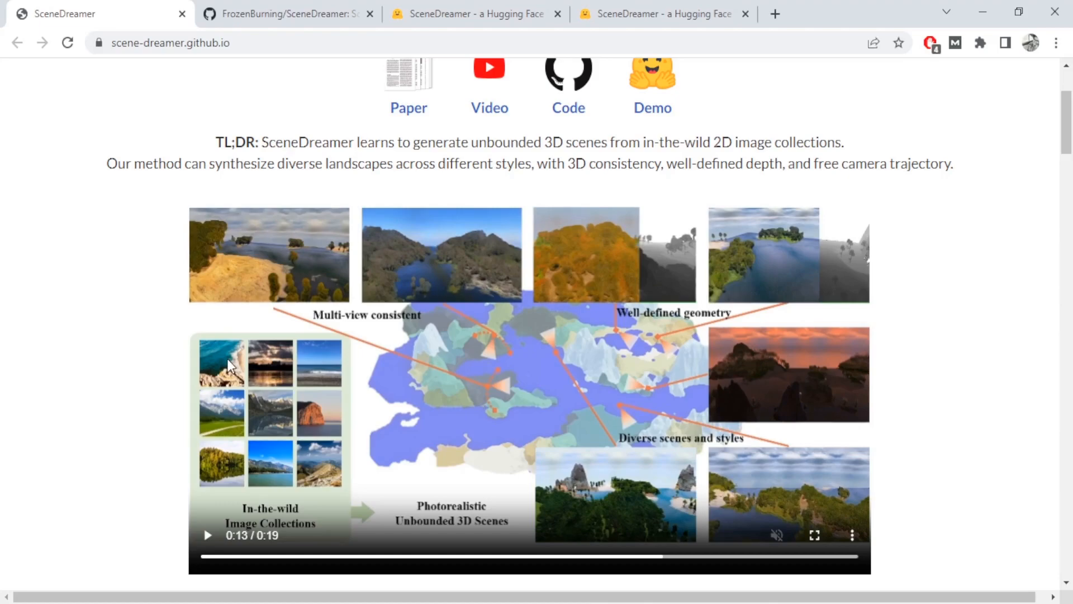
click(206, 535)
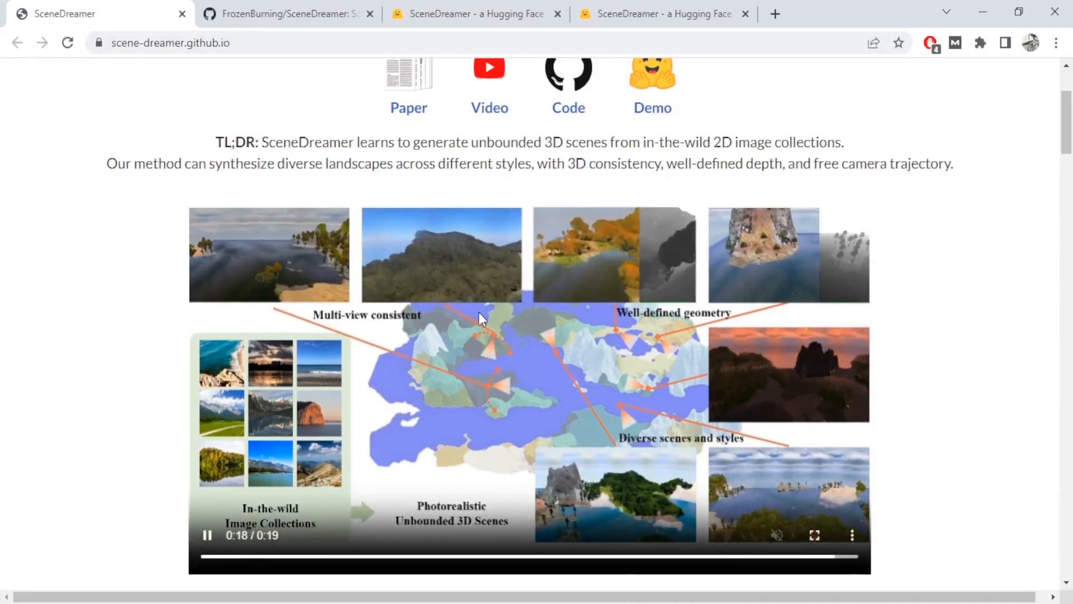
Browse the project page's gallery videos and method description
scroll(down, 3)
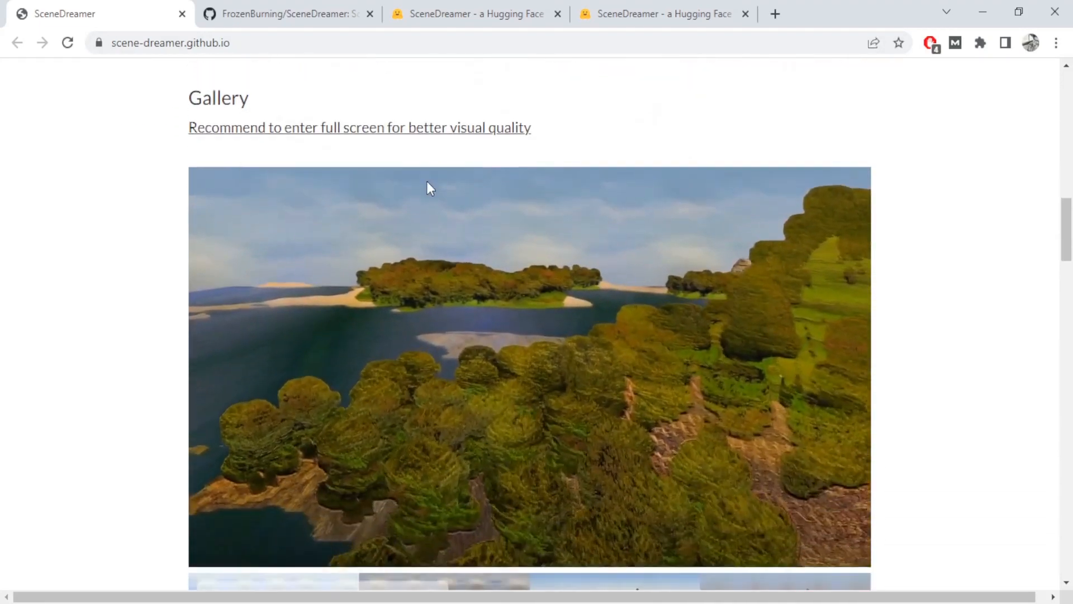
scroll(down, 3)
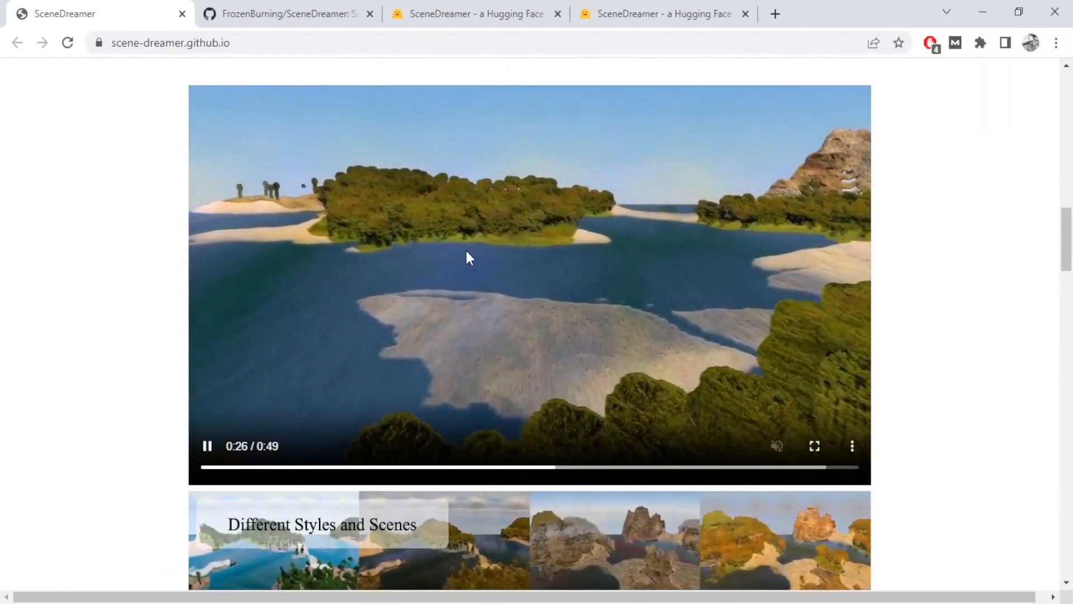
scroll(down, 3)
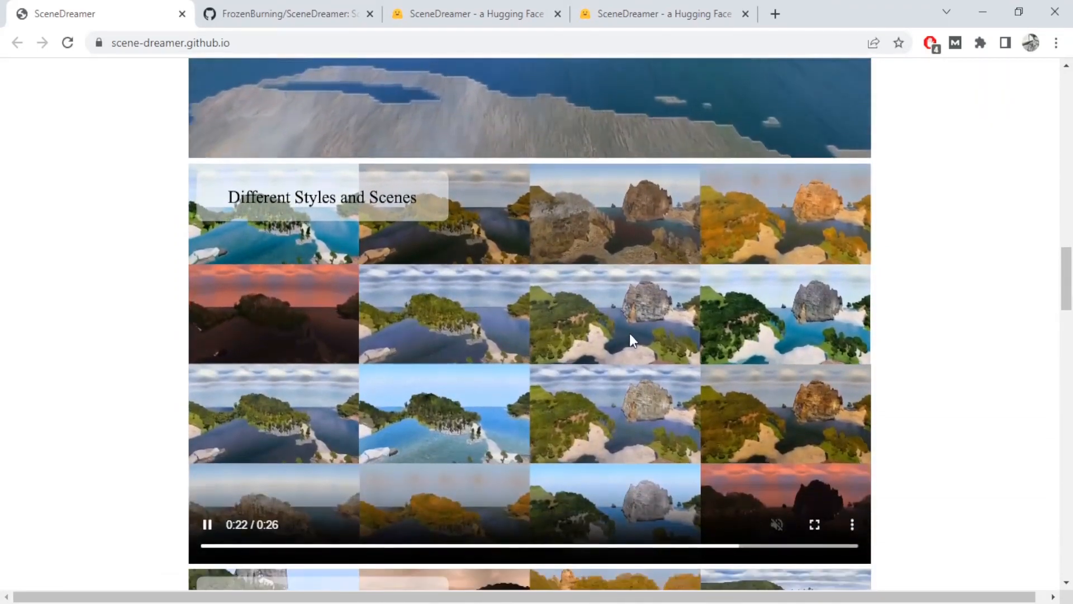
mouse_move(673, 299)
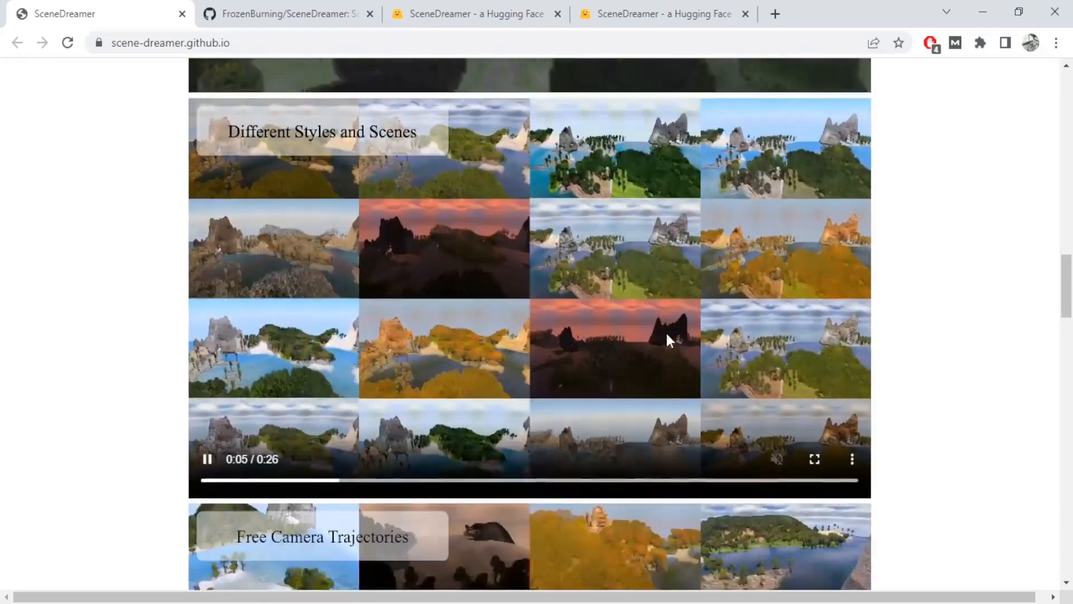
scroll(down, 3)
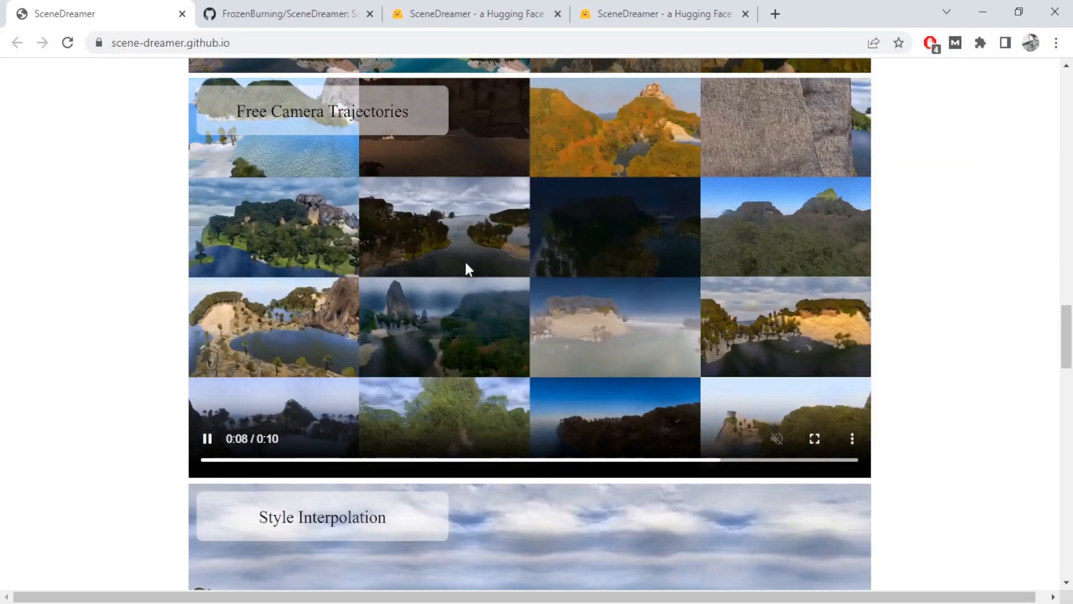
scroll(down, 3)
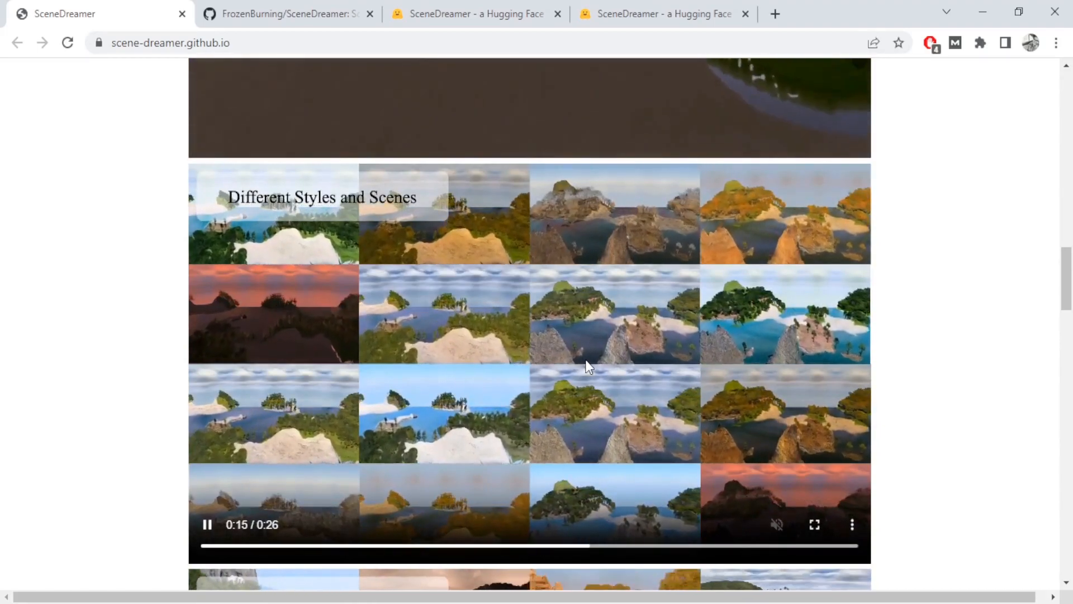
scroll(up, 3)
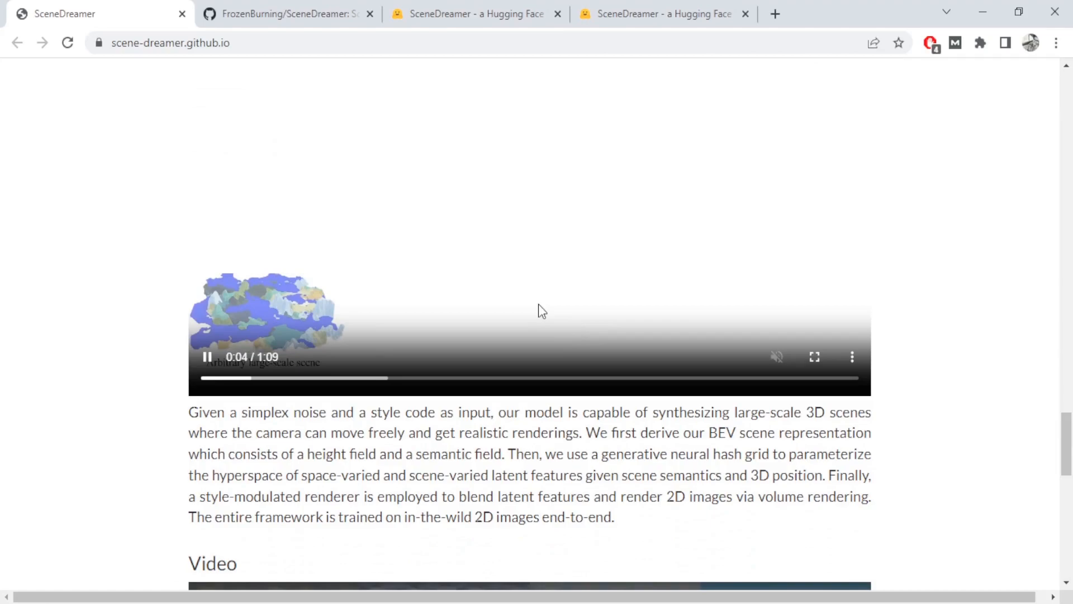
scroll(up, 3)
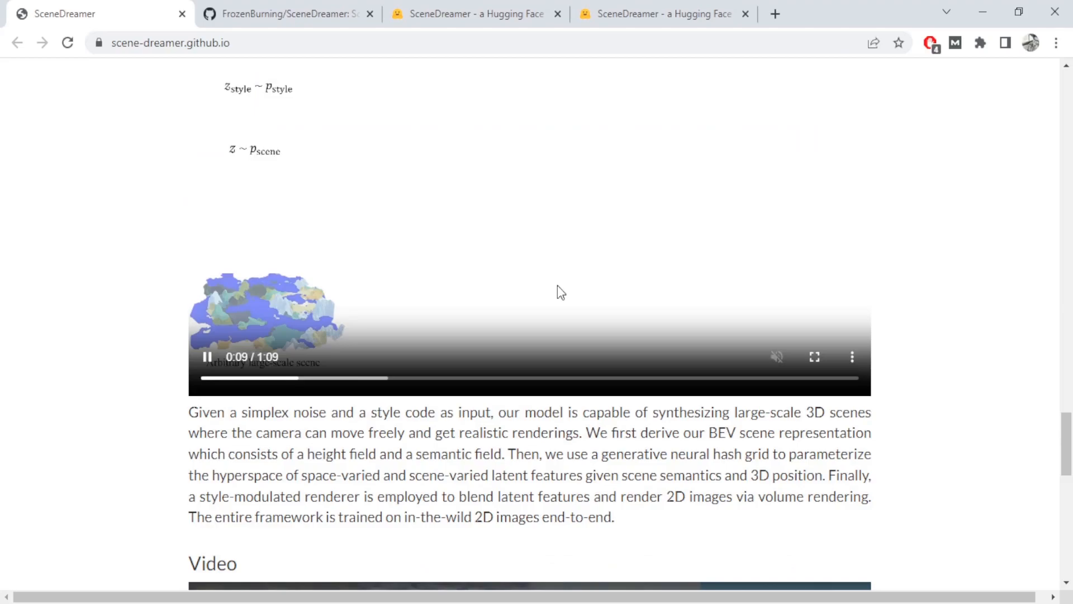
scroll(down, 3)
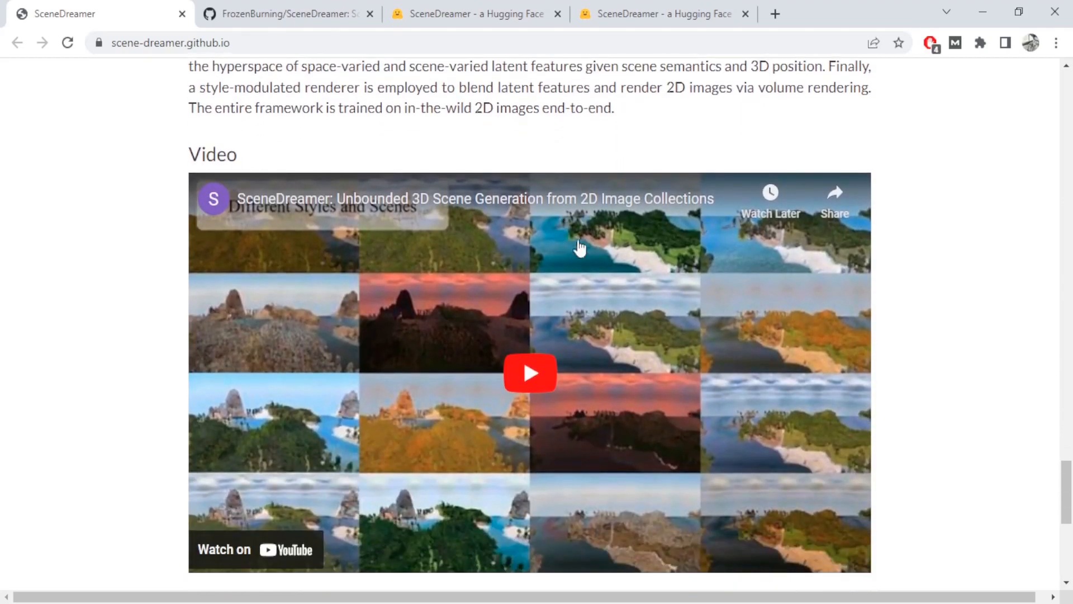
Look over the FrozenBurning/SceneDreamer GitHub repository, then go to the Hugging Face SceneDreamer Space
click(287, 13)
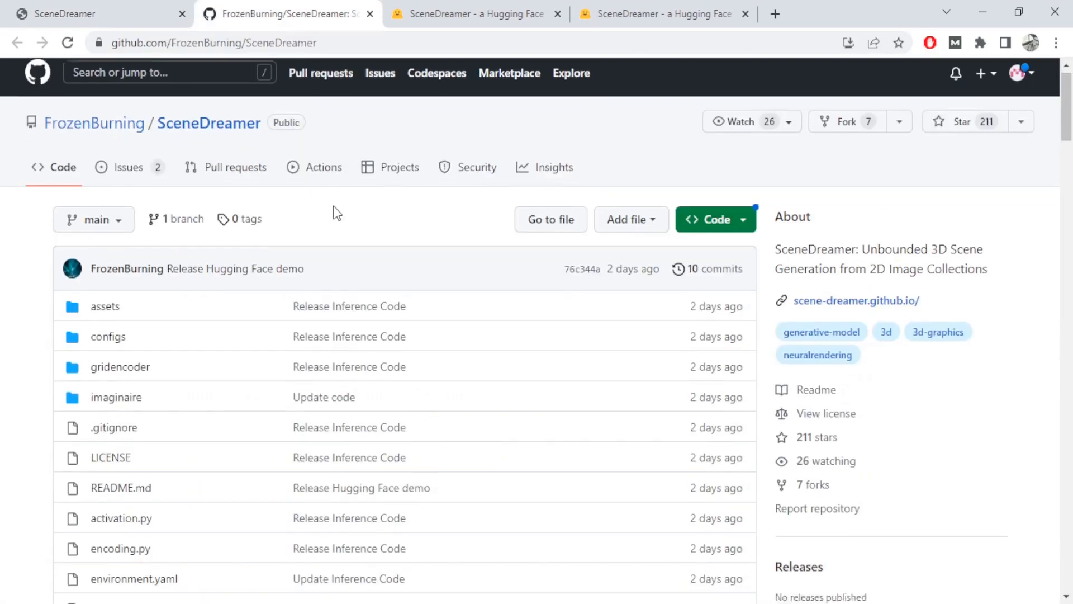
scroll(down, 3)
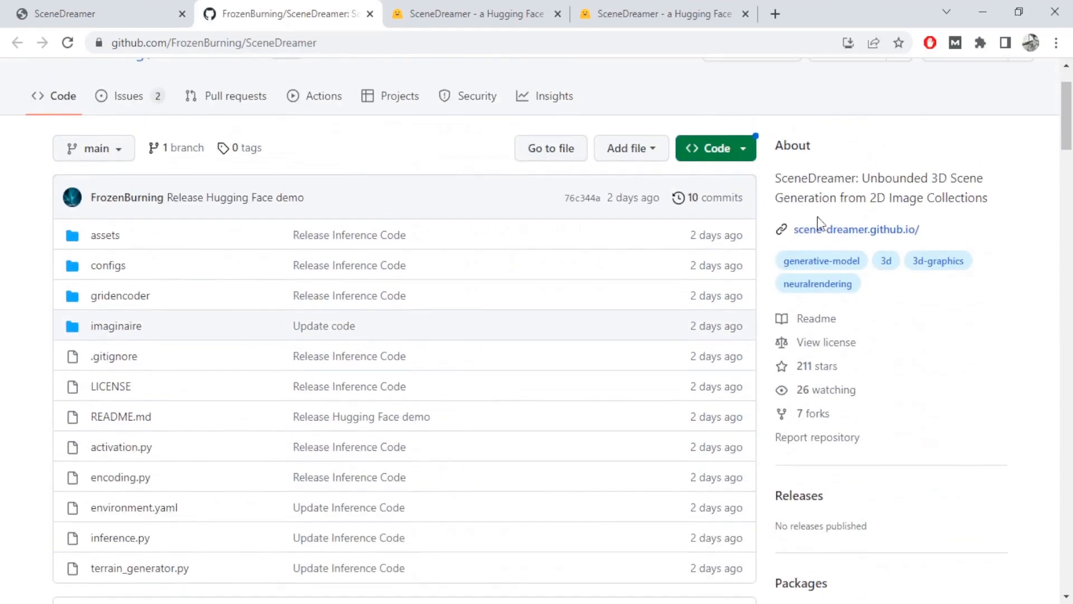
click(603, 13)
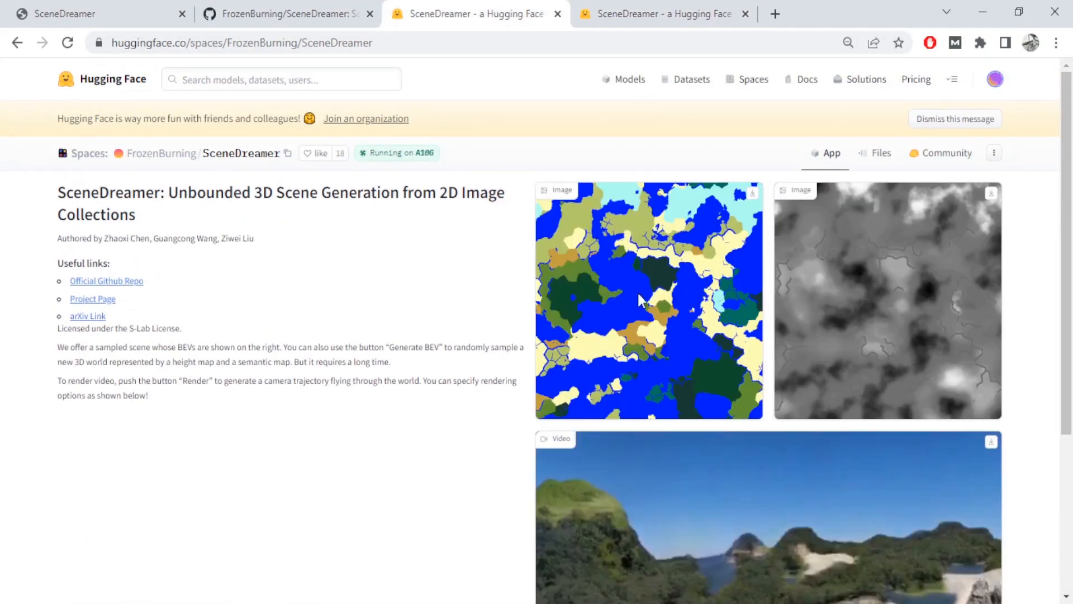
Play the demo's sample rendered flythrough video, then return to the SceneDreamer GitHub repository
scroll(down, 3)
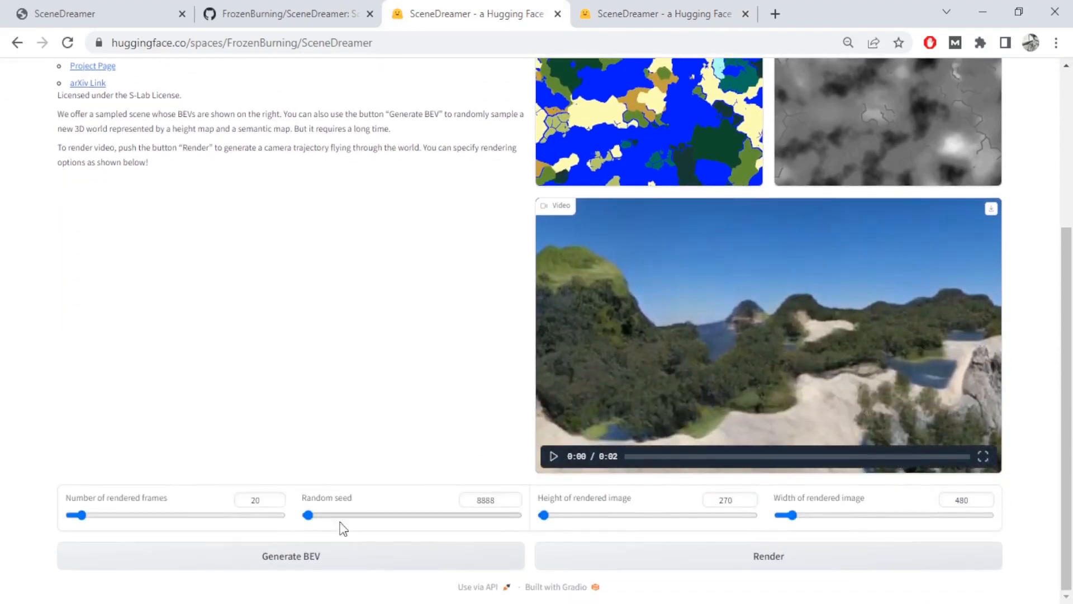
mouse_move(592, 331)
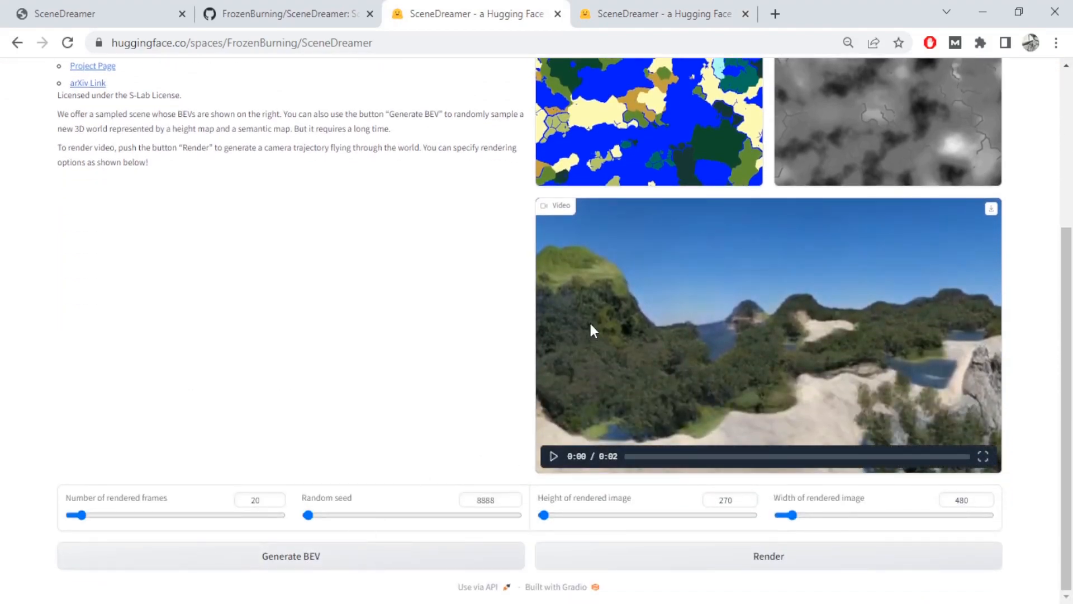
mouse_move(704, 318)
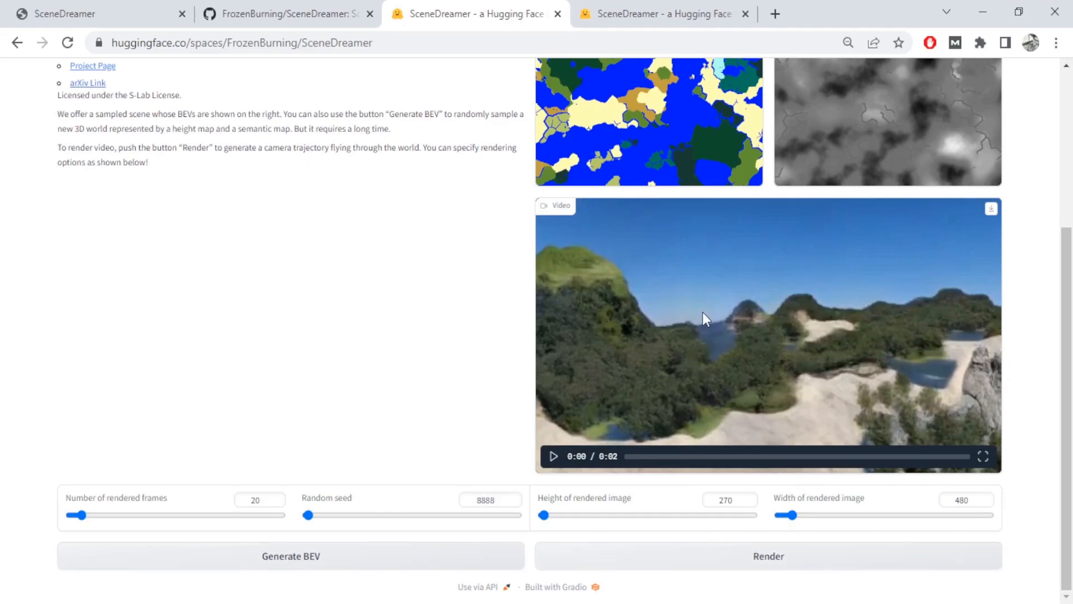
click(553, 456)
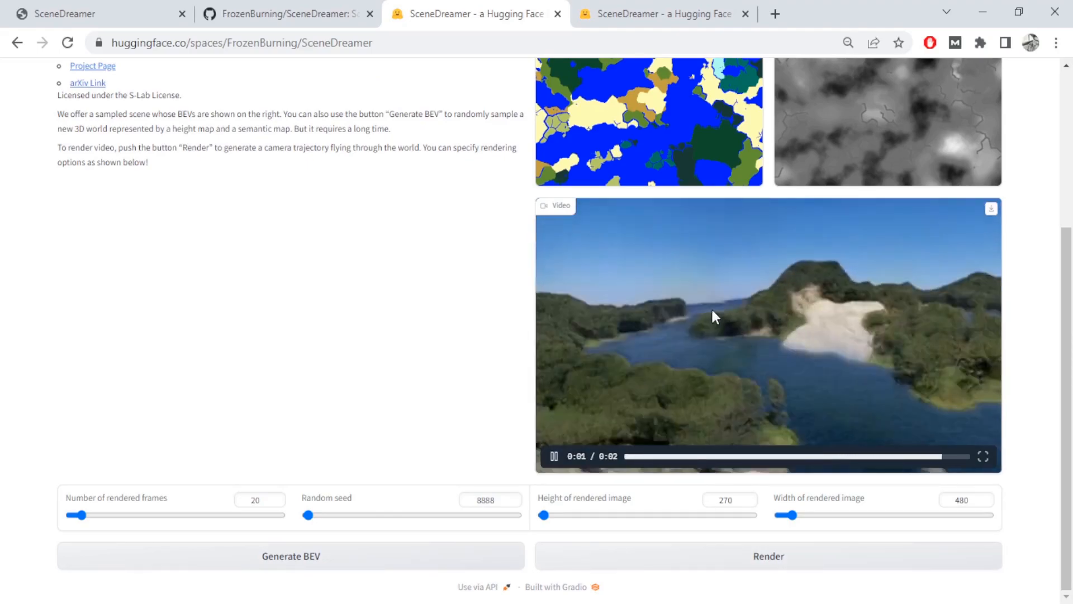
scroll(up, 3)
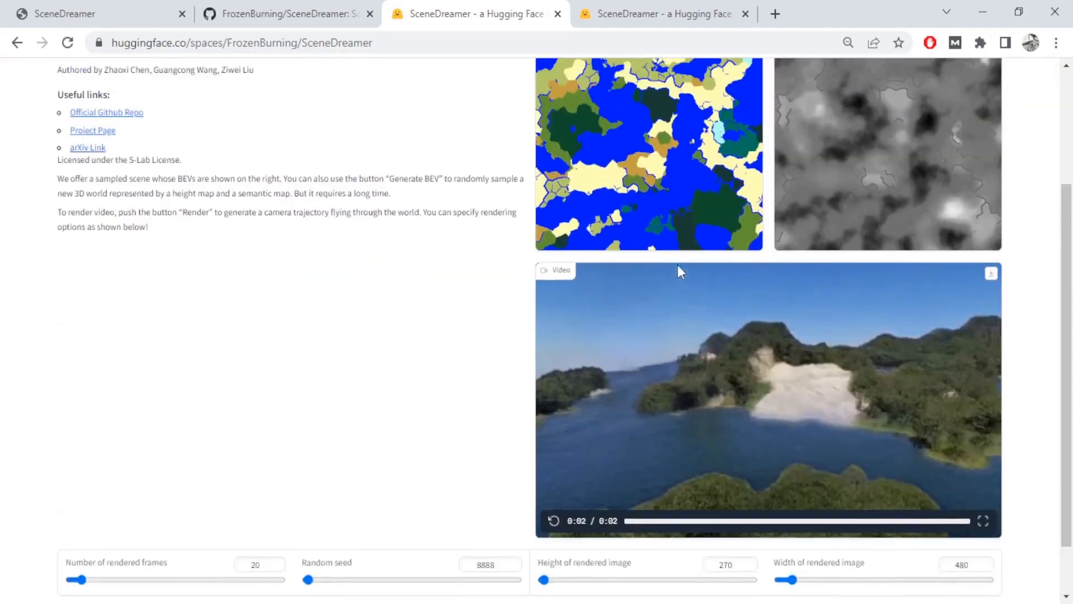
scroll(up, 3)
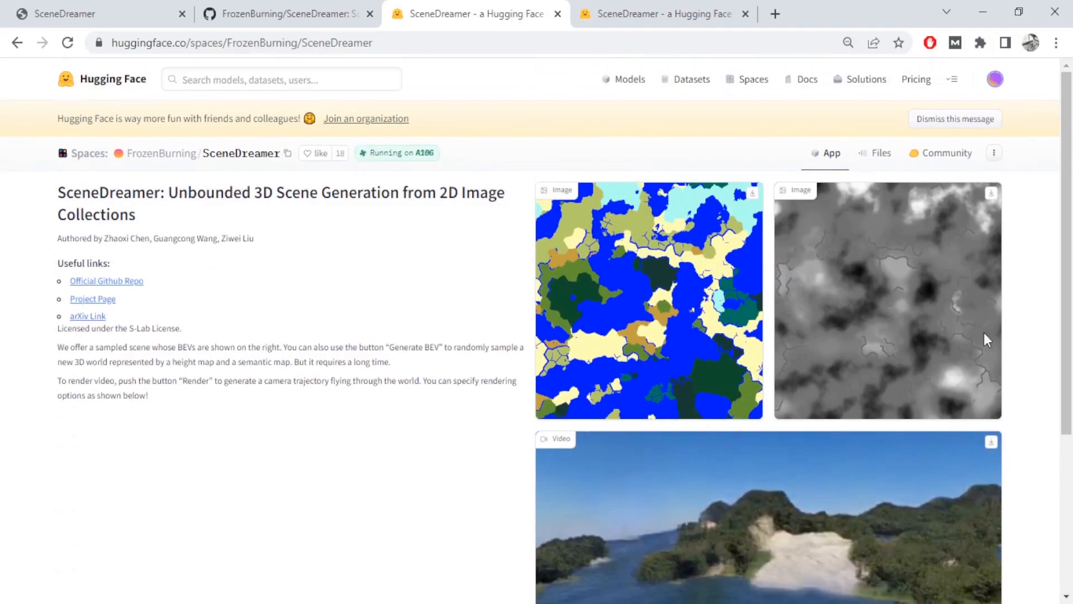
scroll(down, 3)
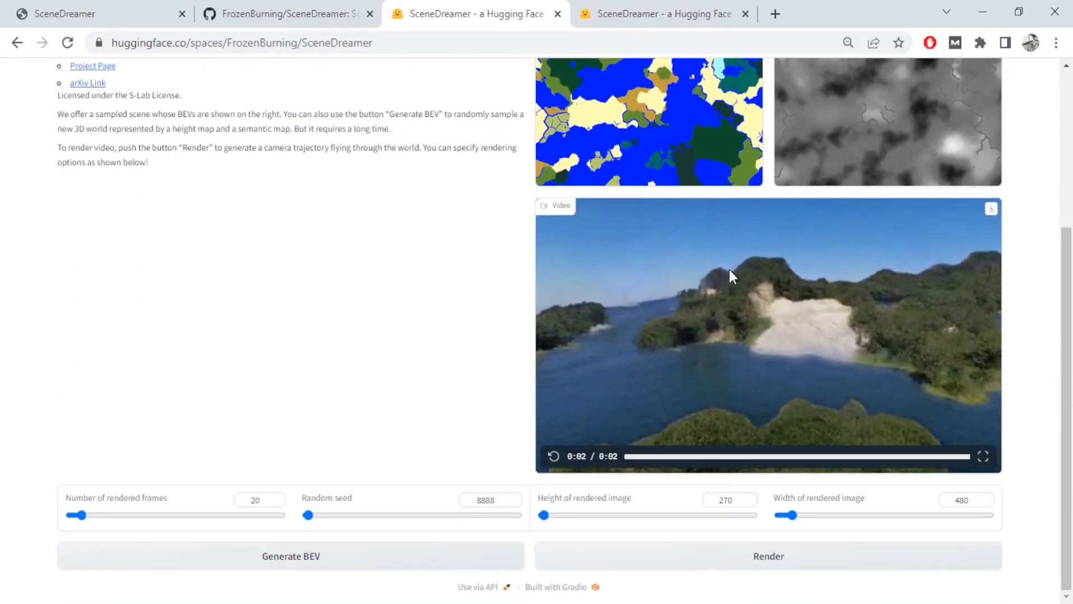
click(288, 13)
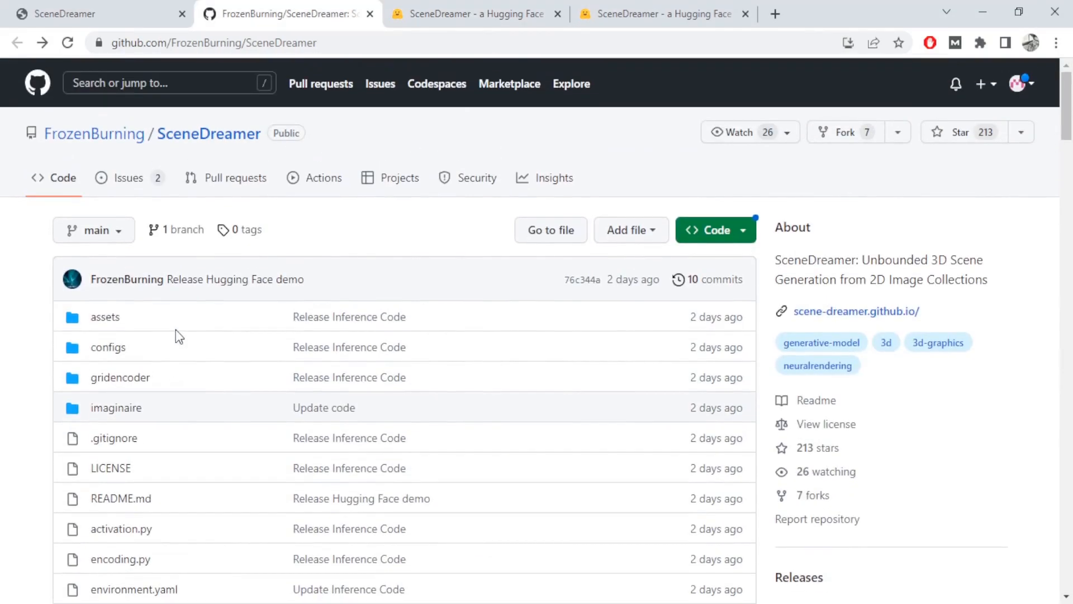
scroll(down, 3)
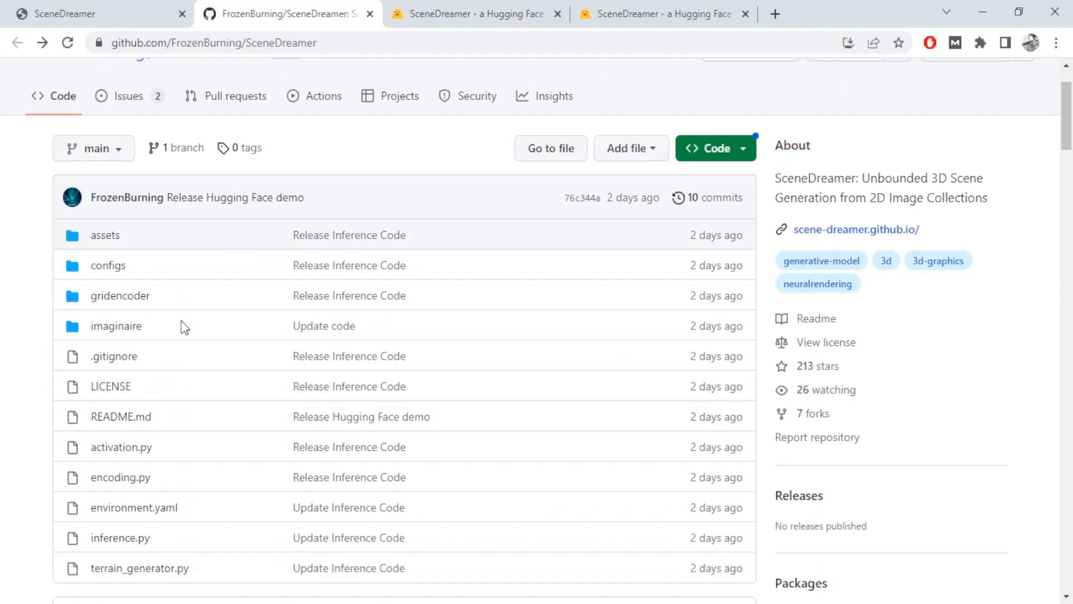
scroll(down, 3)
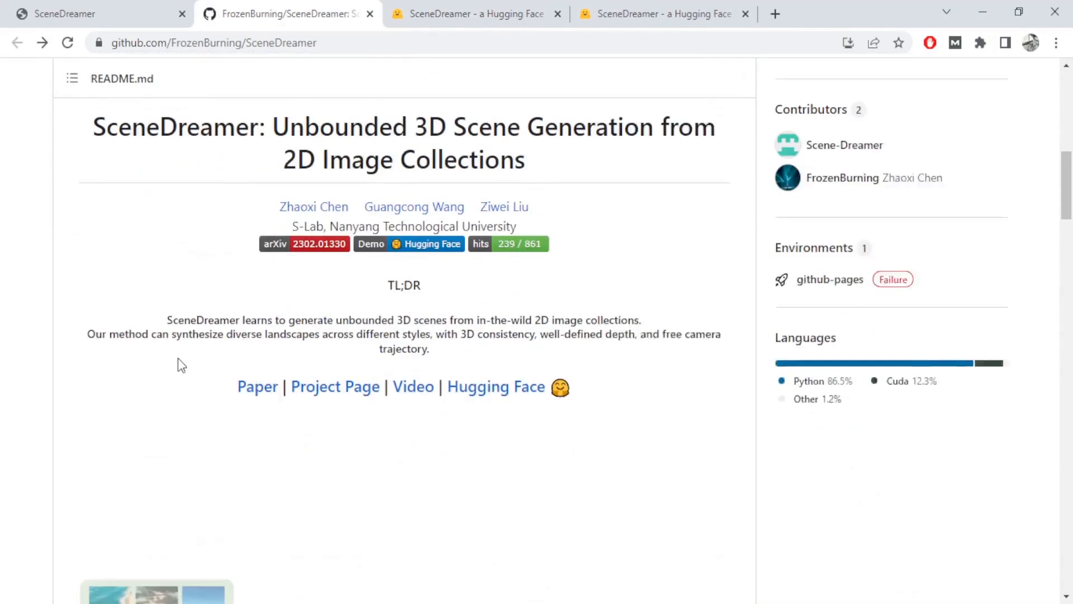
scroll(down, 3)
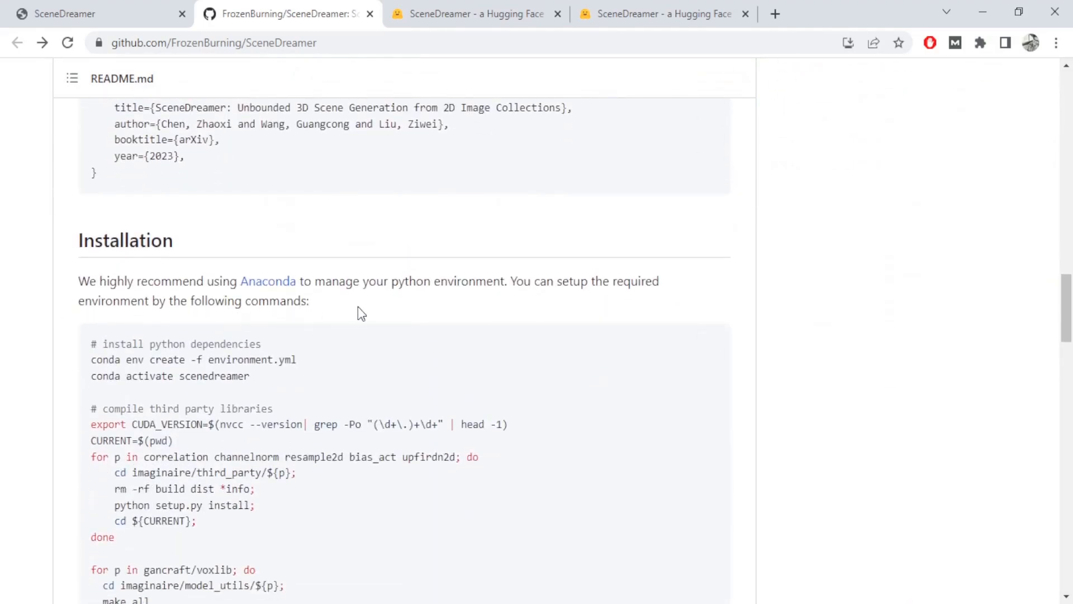
scroll(down, 3)
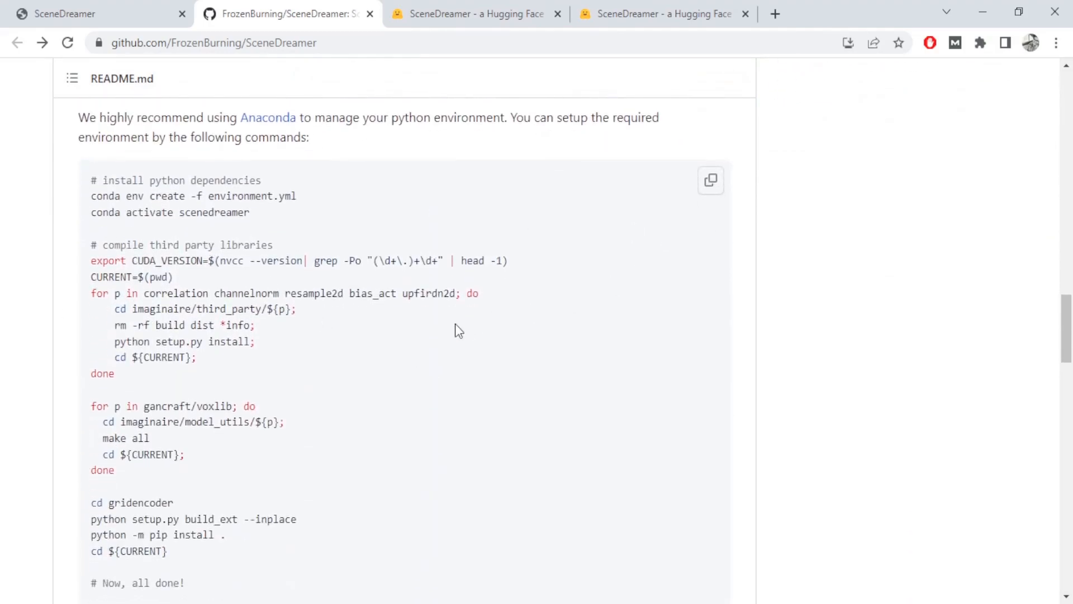
scroll(down, 3)
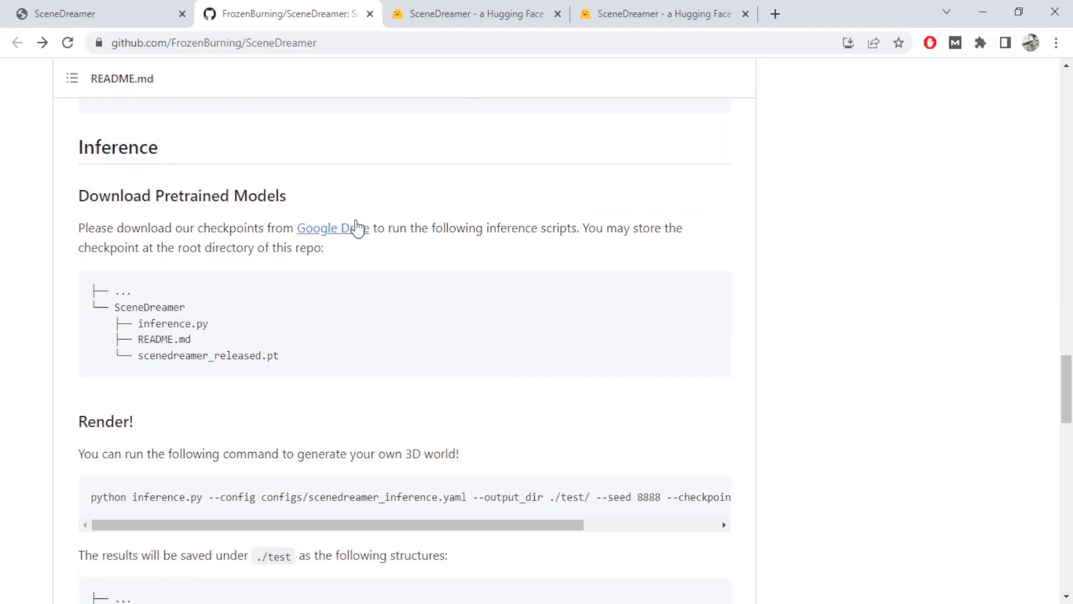
scroll(down, 3)
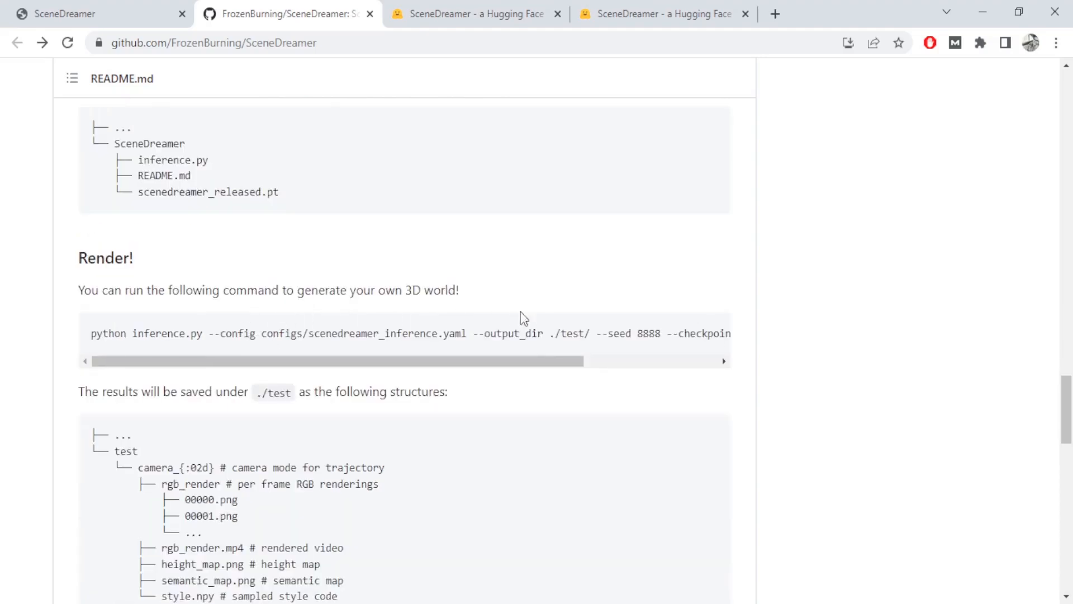
scroll(down, 3)
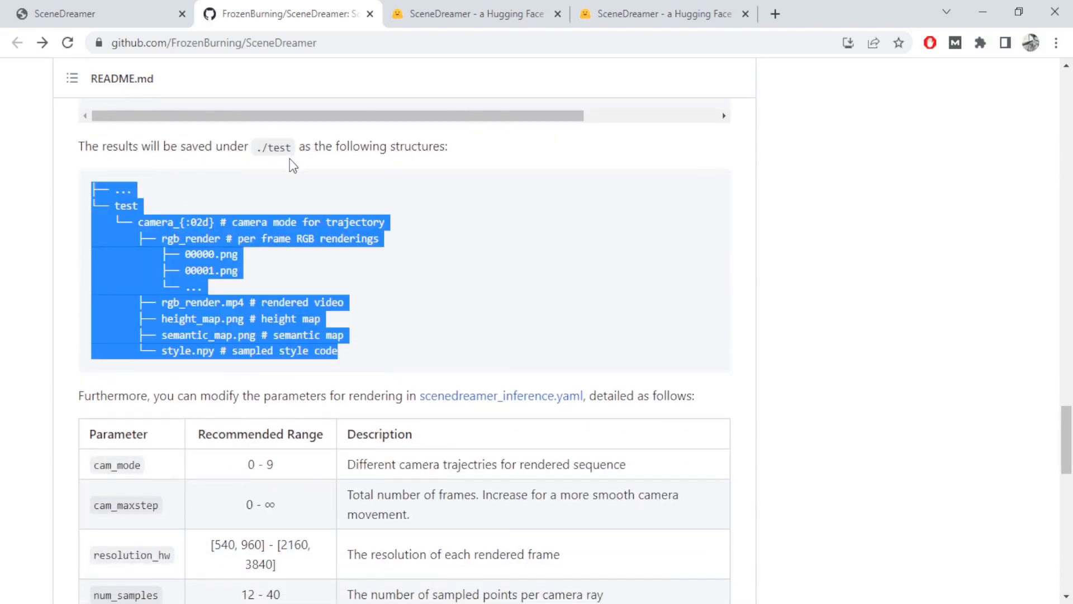
mouse_move(326, 265)
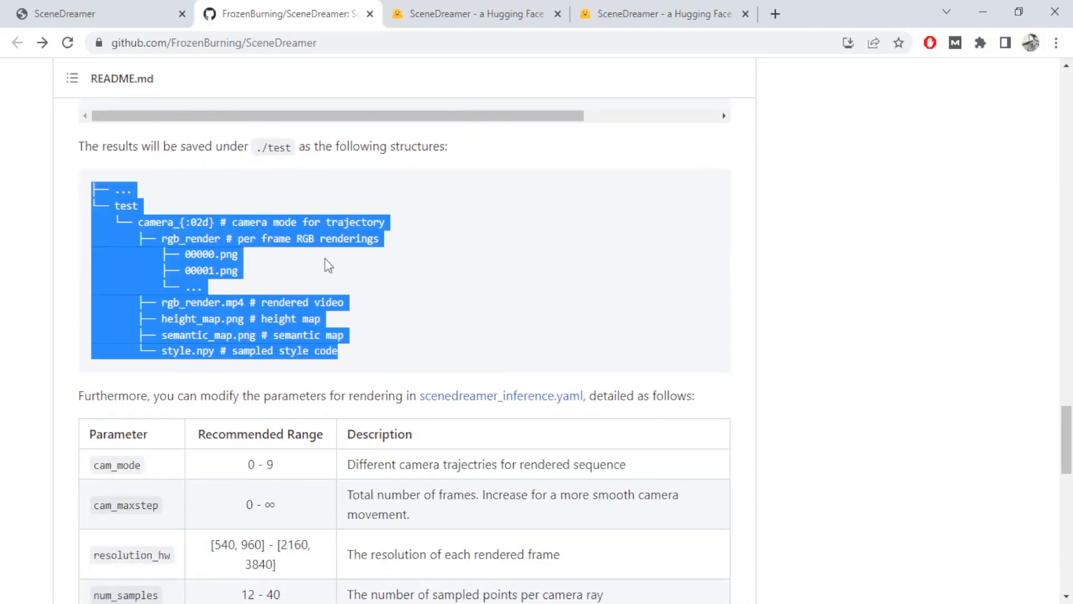
scroll(down, 3)
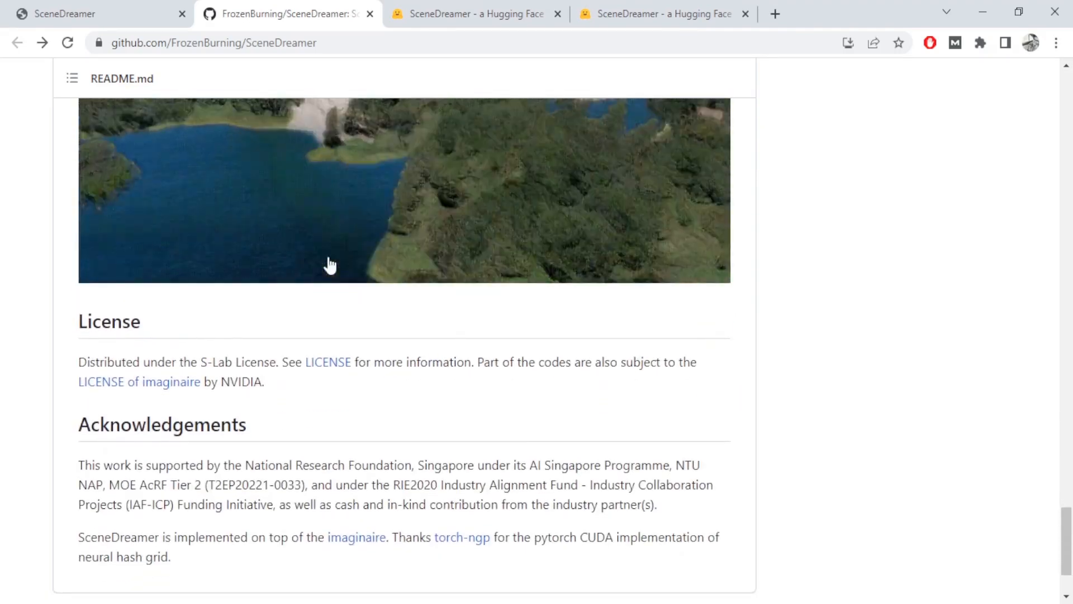
scroll(up, 3)
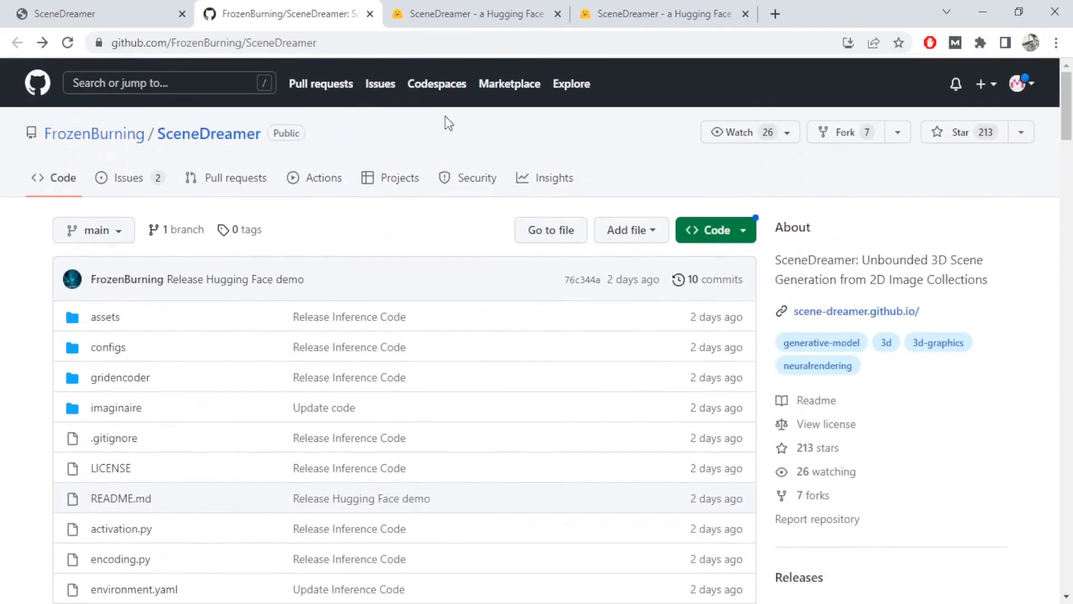
Return to the SceneDreamer Space and review its sample maps, video and rendering sliders
click(474, 14)
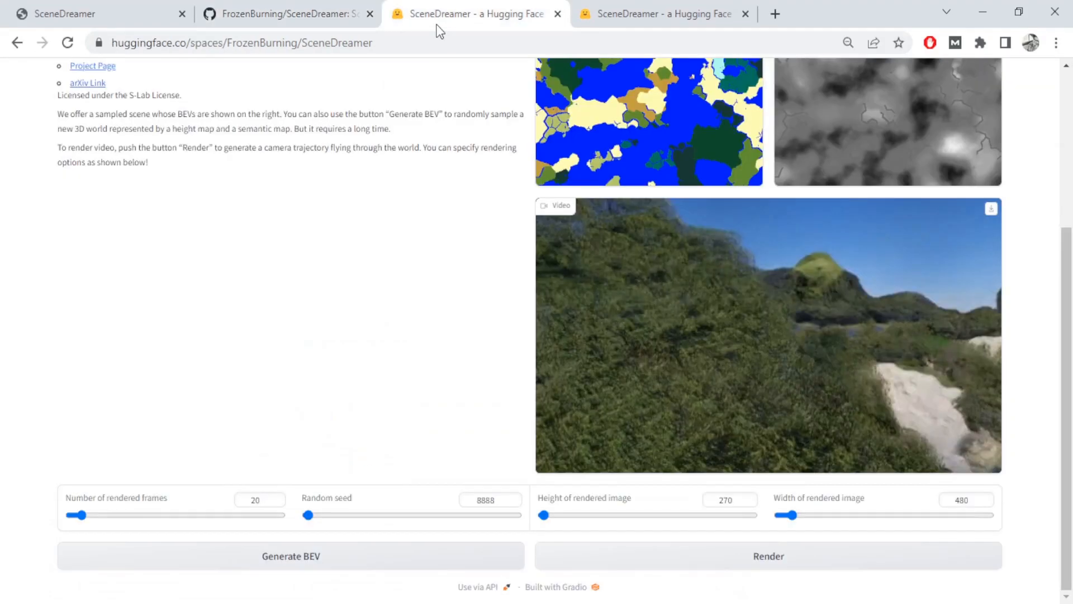
scroll(up, 3)
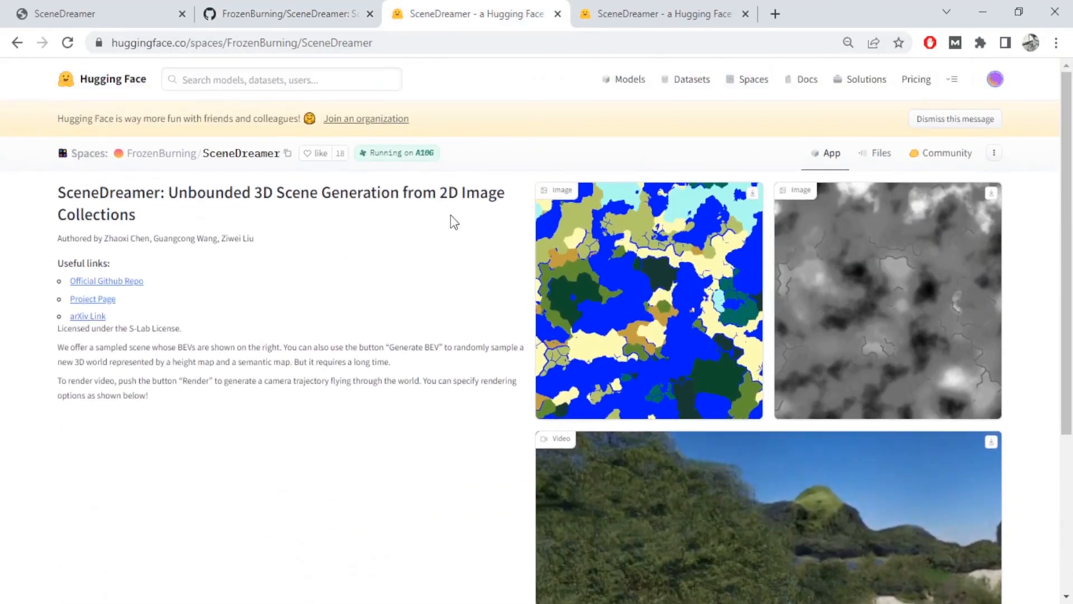
mouse_move(865, 208)
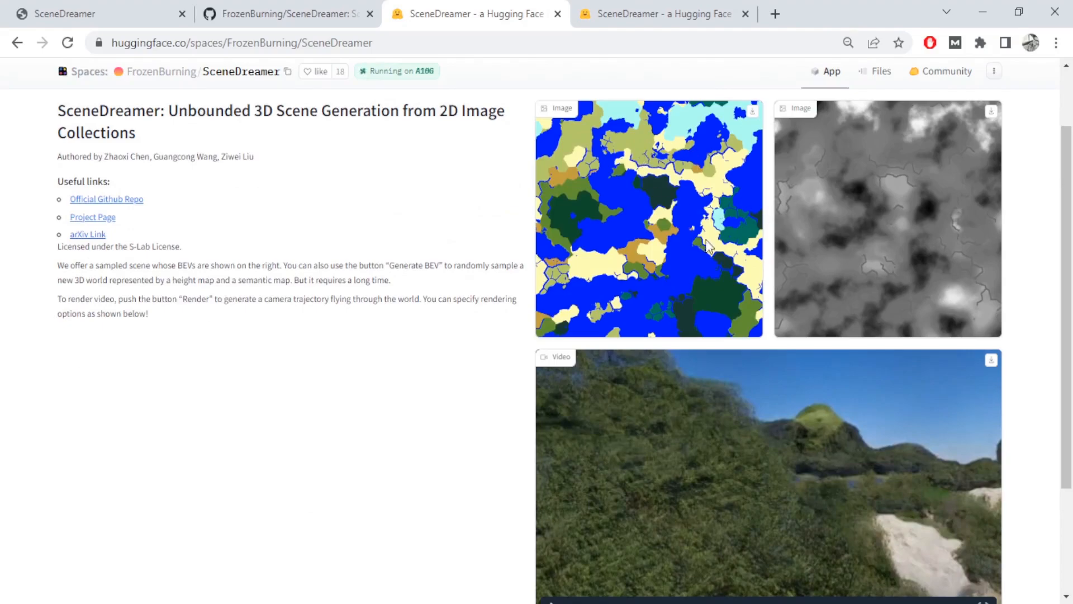
mouse_move(957, 201)
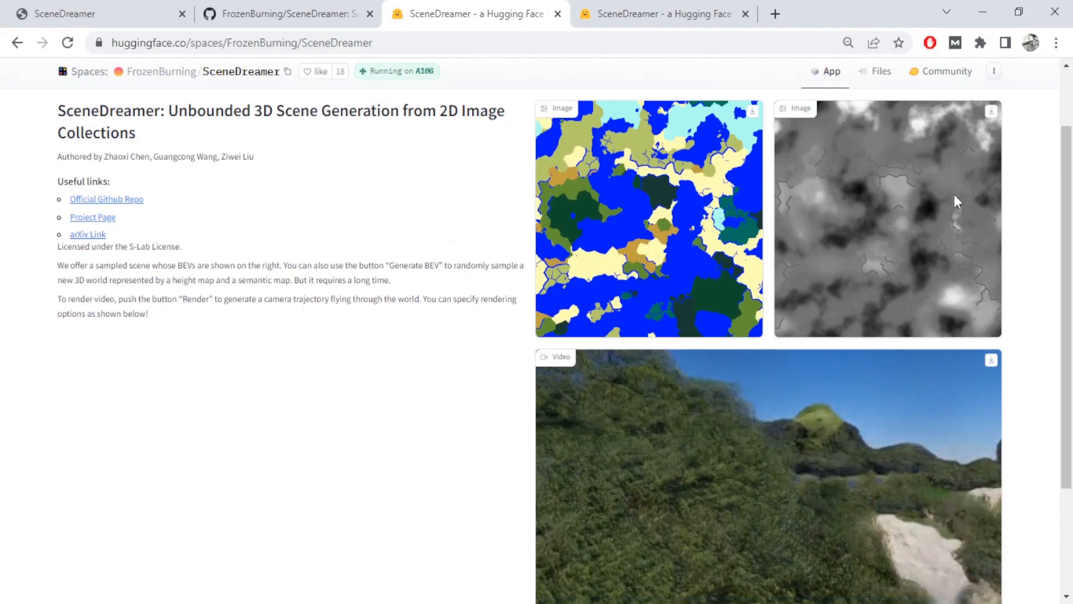
scroll(down, 3)
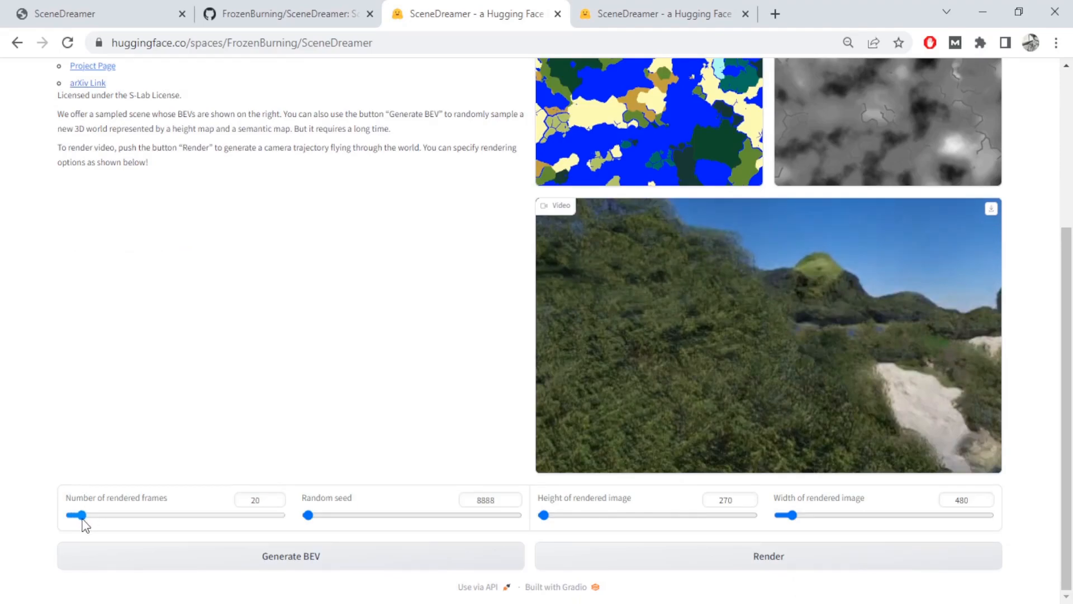
mouse_move(667, 505)
text(1000)
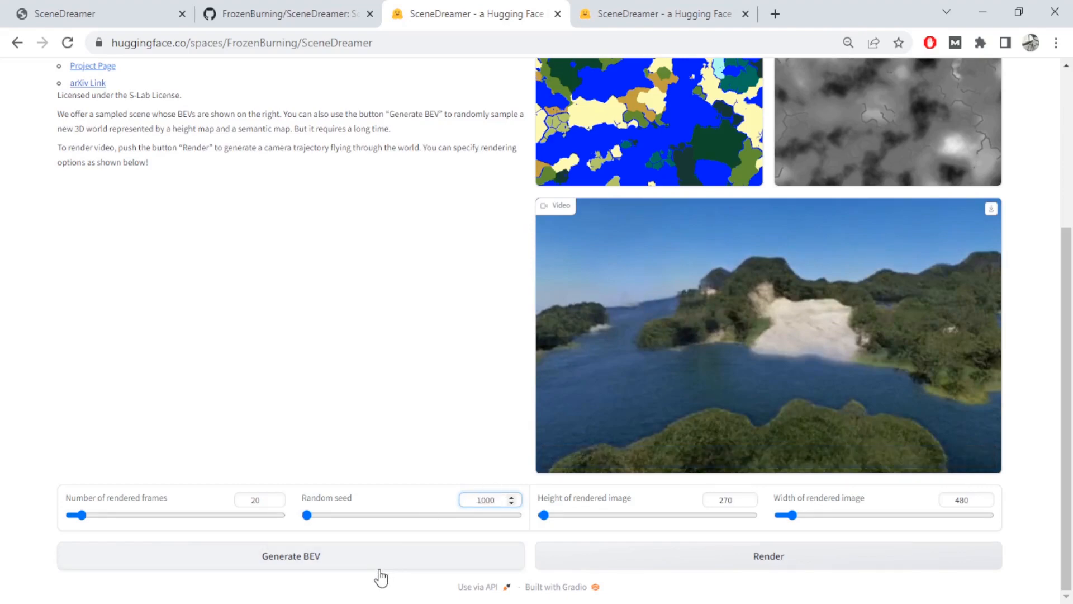
Queue a new scene video render from the BEV maps with seed 1000
click(768, 555)
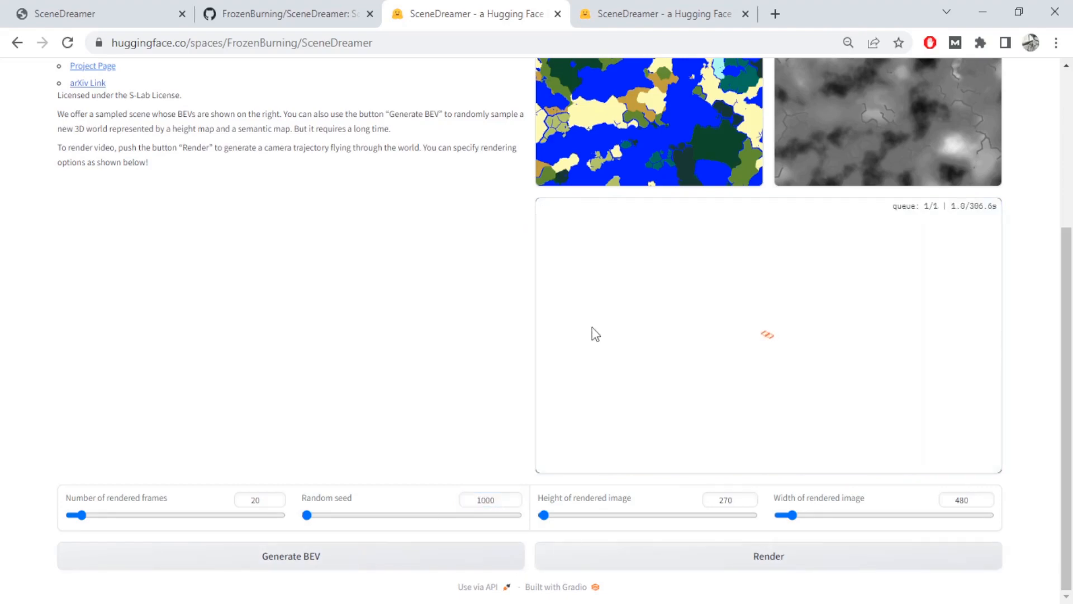
scroll(up, 3)
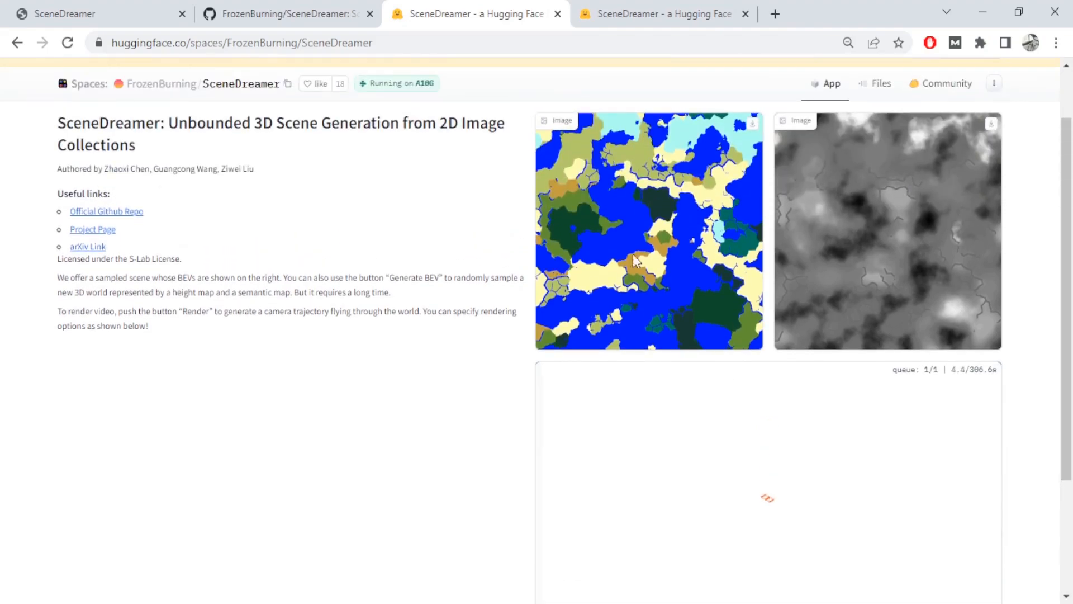
scroll(down, 3)
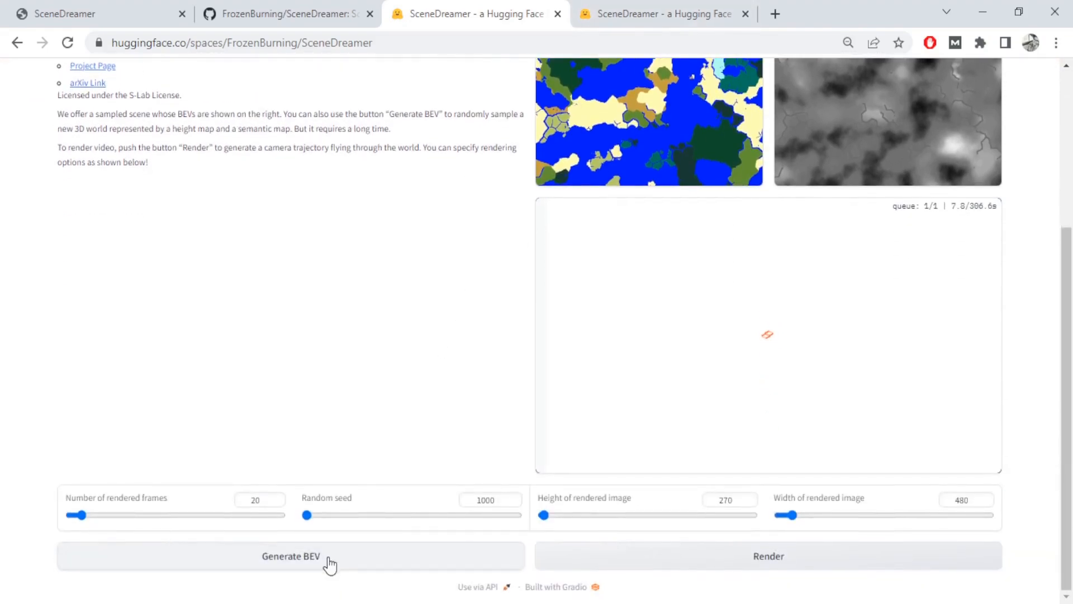
scroll(up, 3)
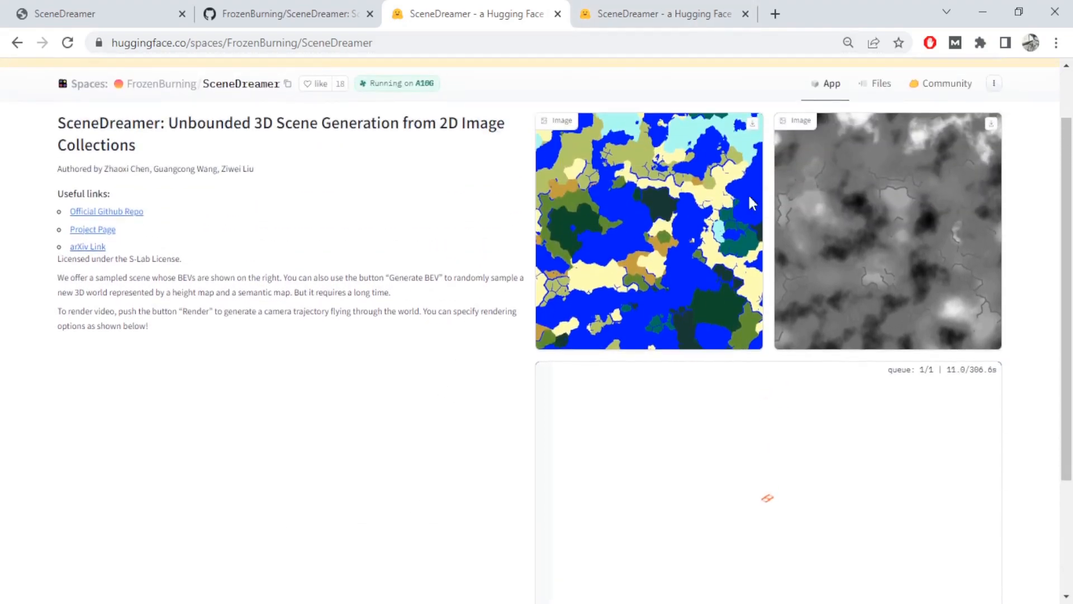
mouse_move(759, 50)
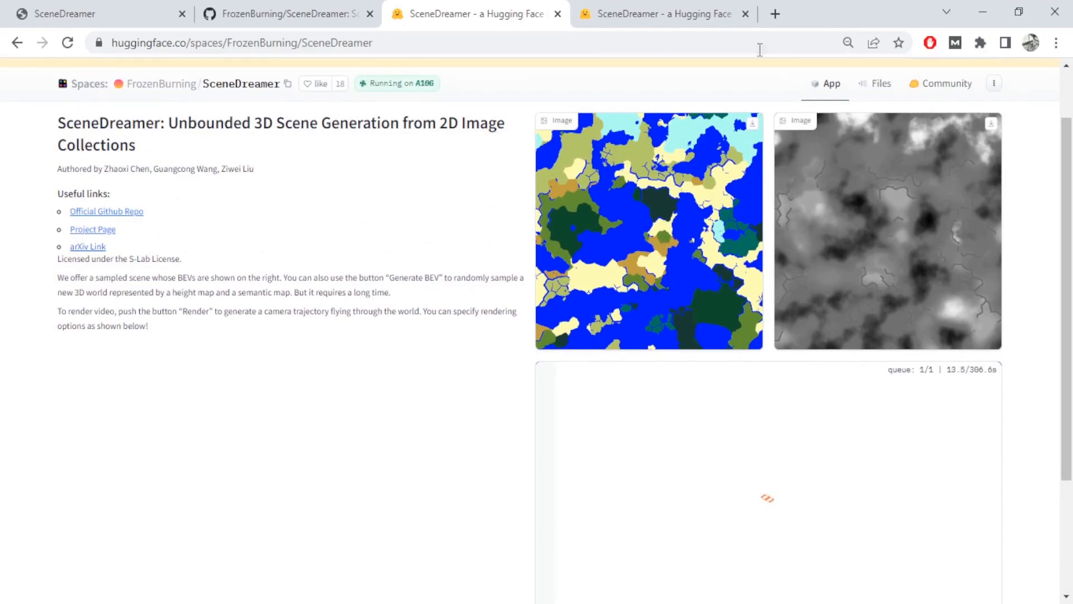
scroll(down, 3)
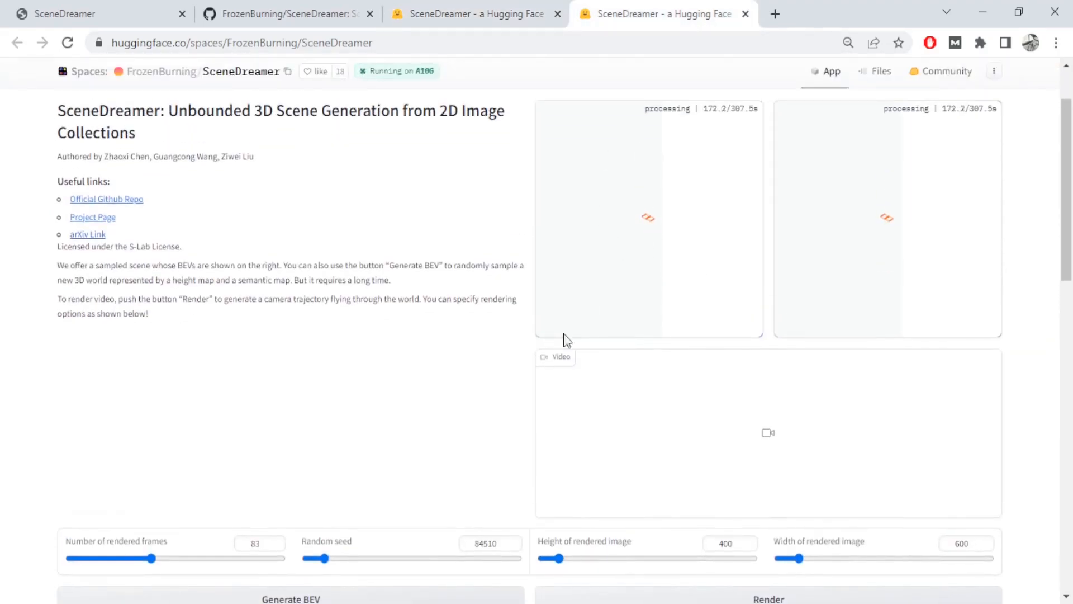
Check on the seed 1000 render until the rocky-spires-by-a-lake video is finished
scroll(up, 3)
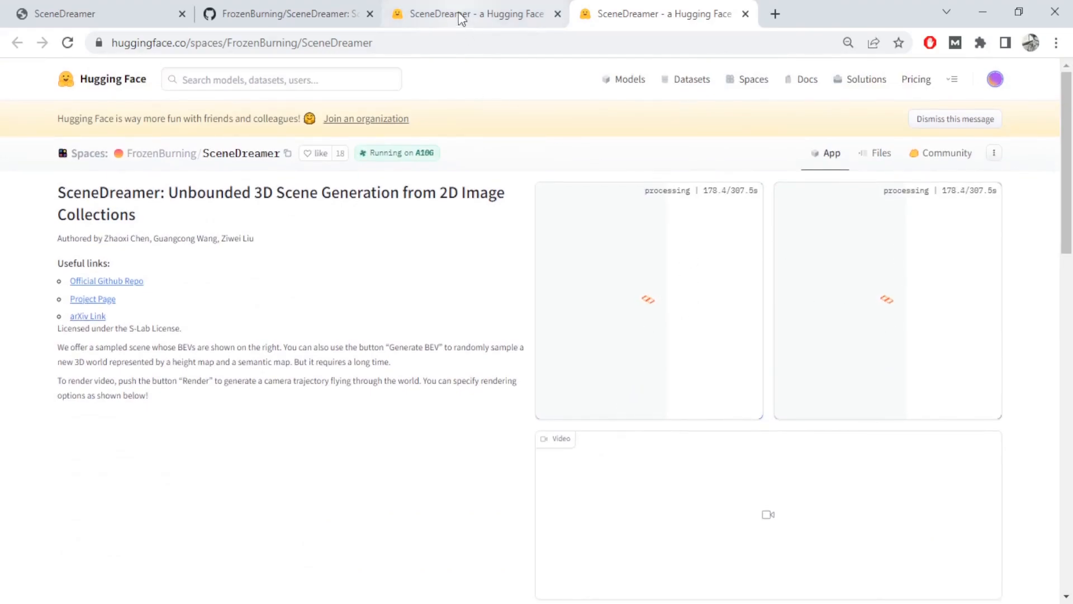
scroll(down, 3)
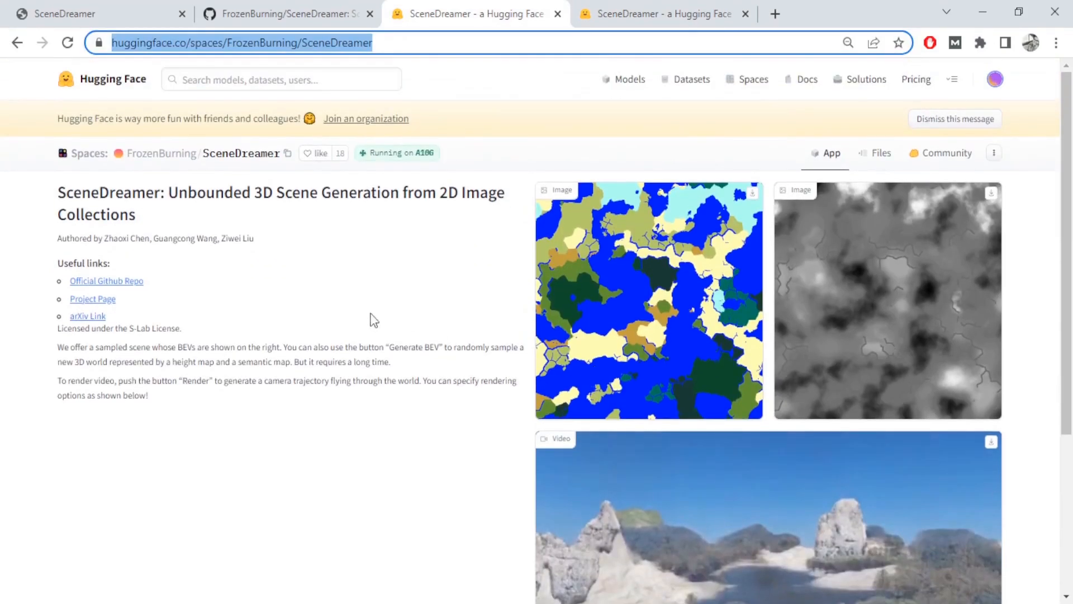
View the rendered rock-spire lake video and get another seed-1000 render queued
scroll(down, 3)
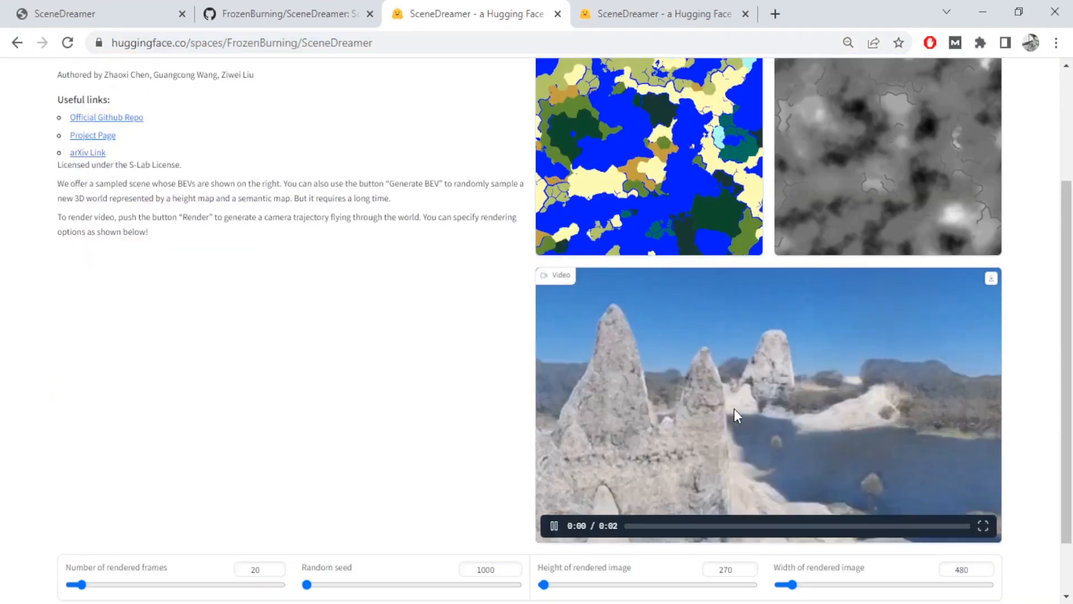
scroll(up, 3)
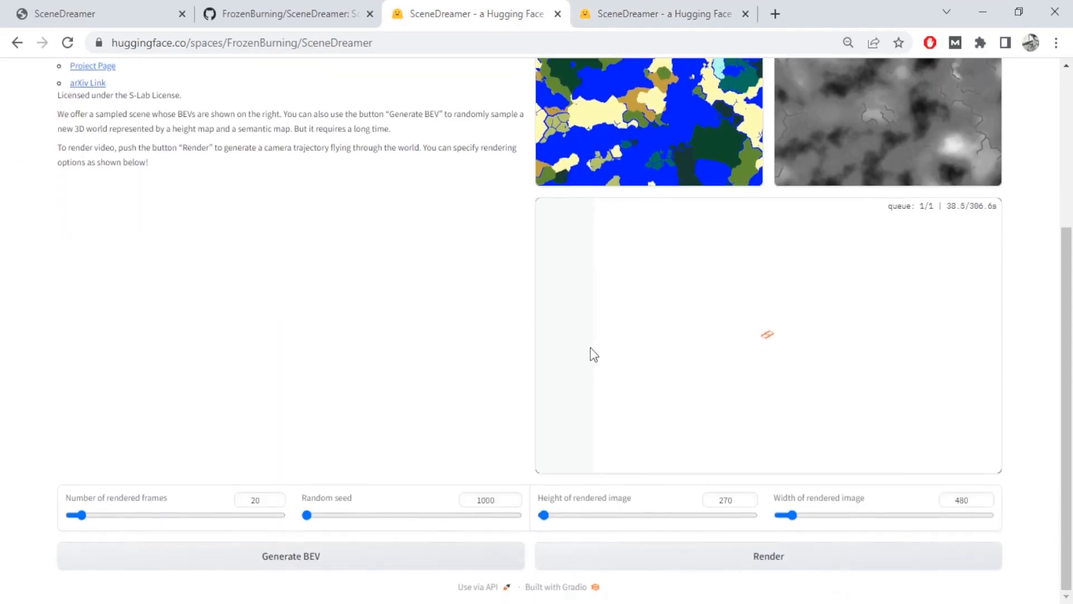
scroll(up, 3)
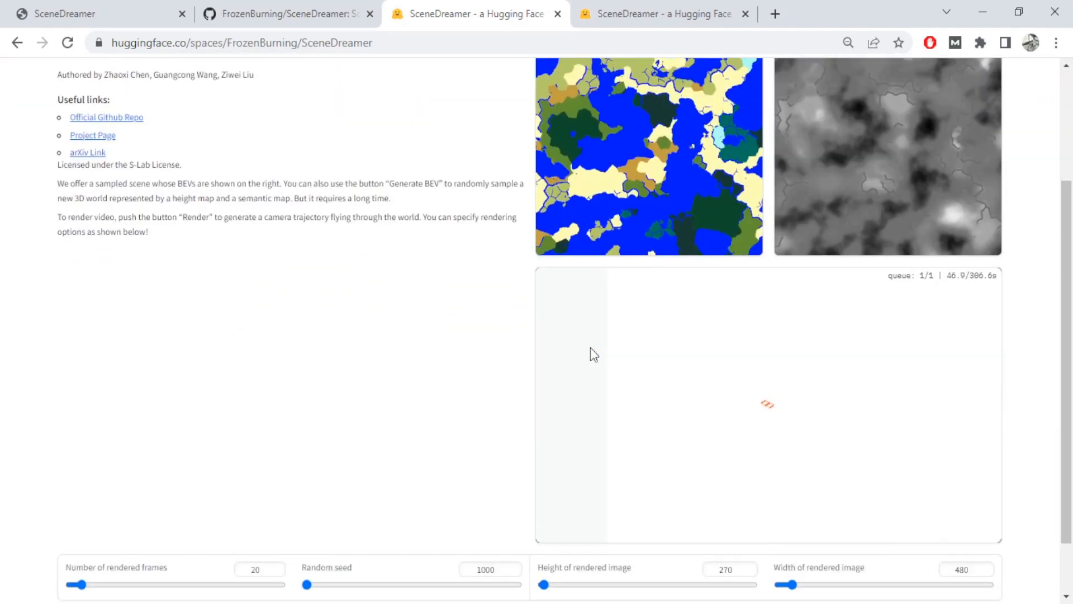
scroll(up, 3)
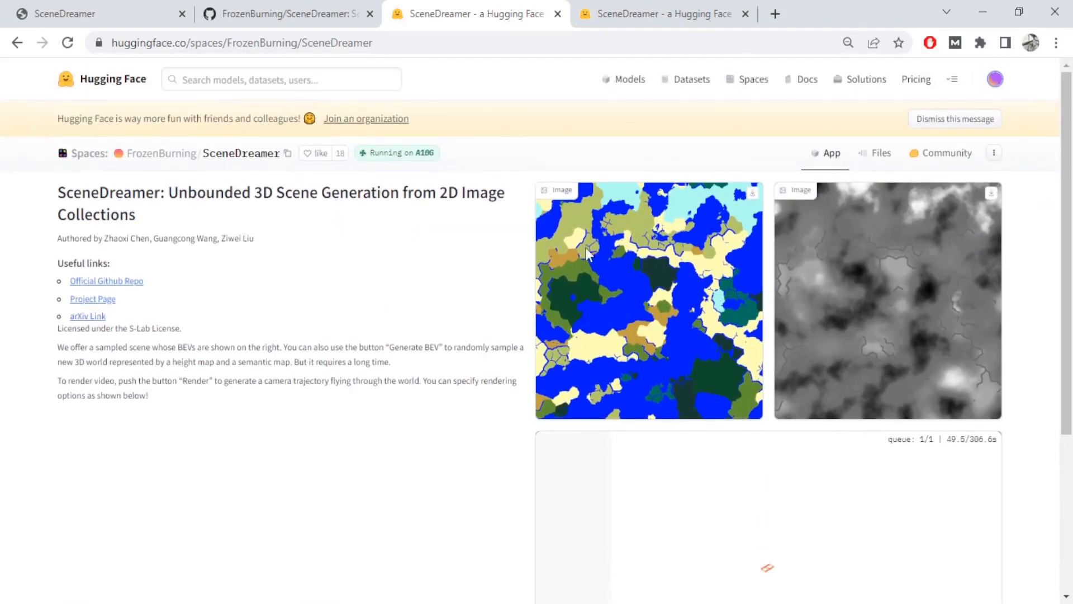
scroll(down, 3)
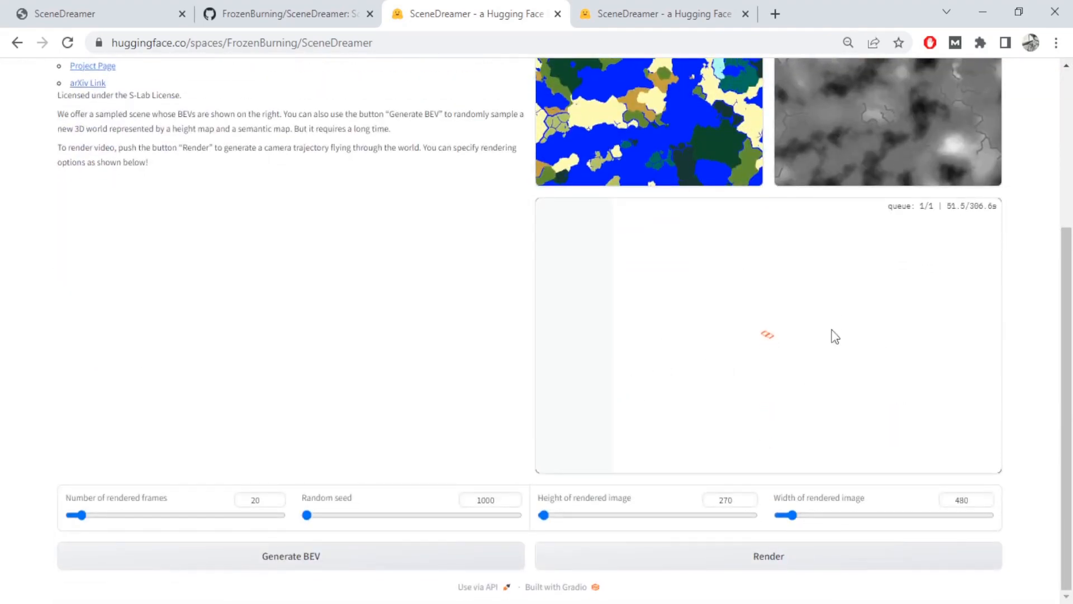
scroll(up, 3)
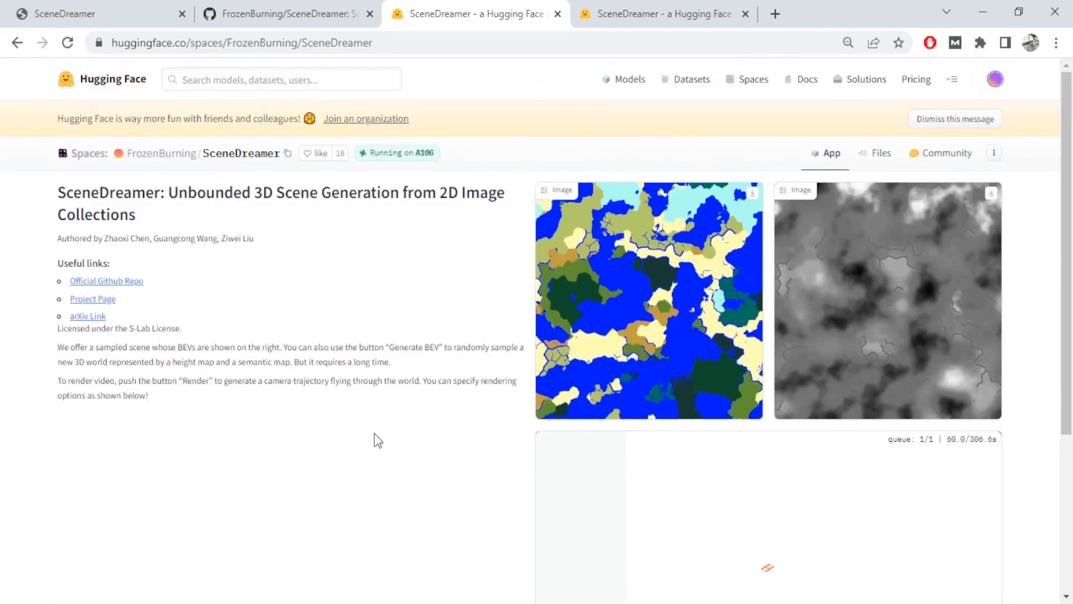
mouse_move(348, 441)
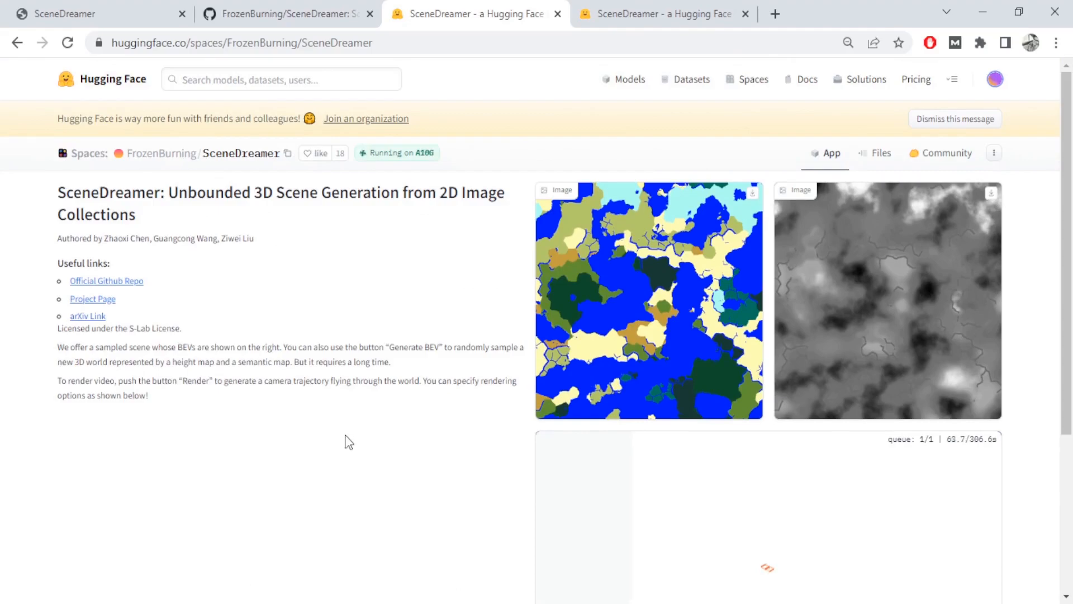